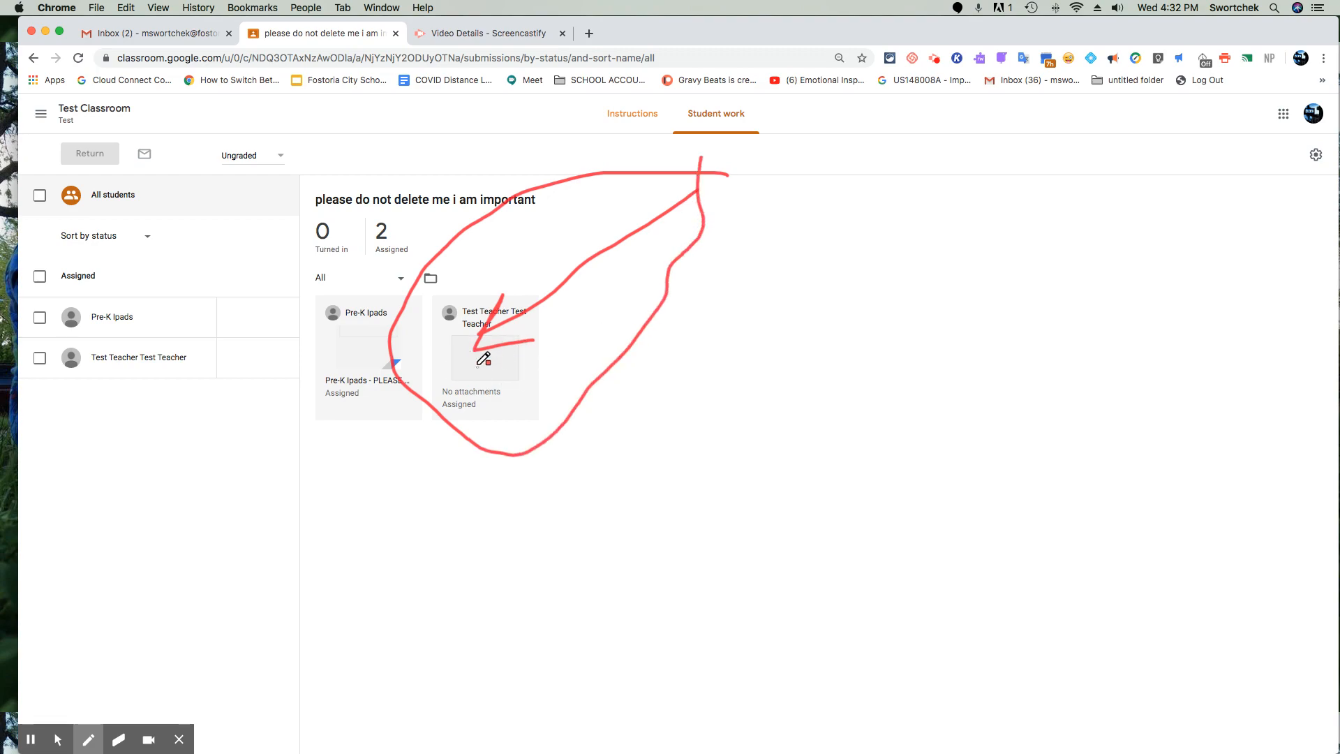
# Attach a fresh copy of the removed document, view it, then remove that copy from the work
pyautogui.click(119, 739)
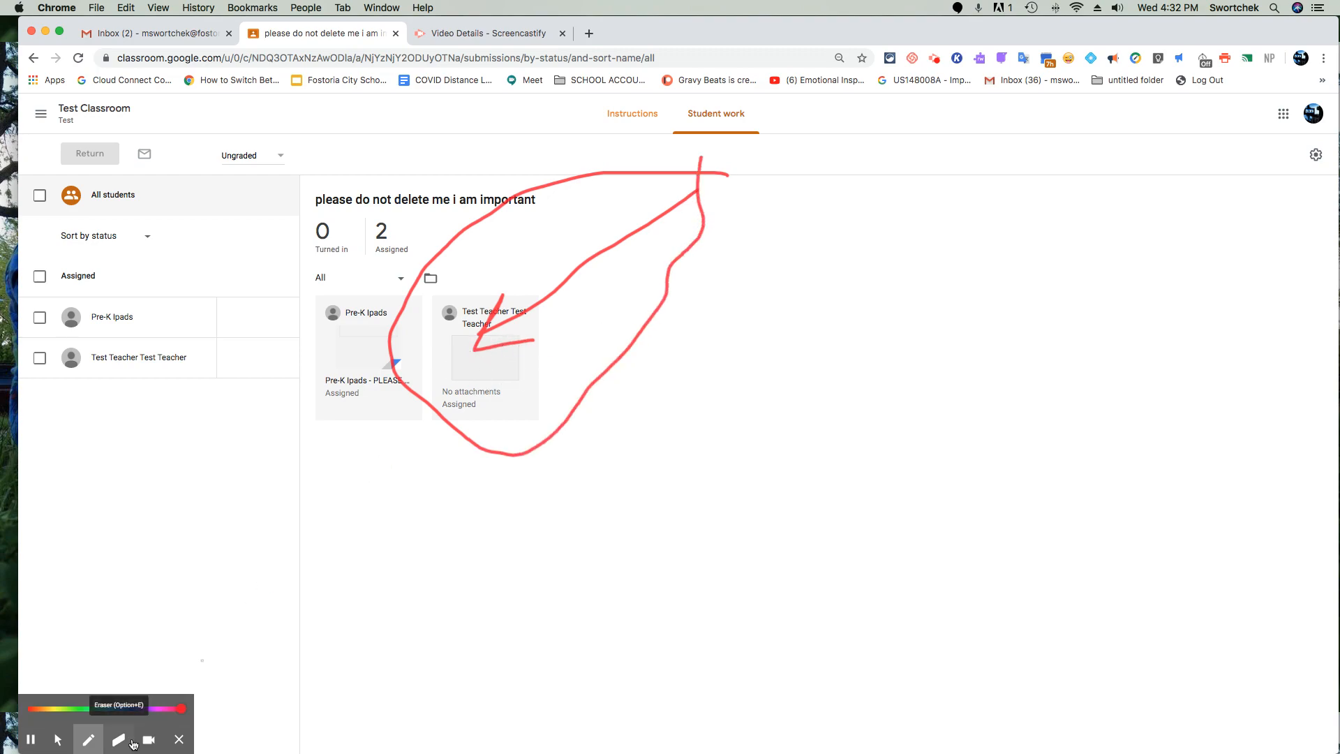
pyautogui.click(119, 740)
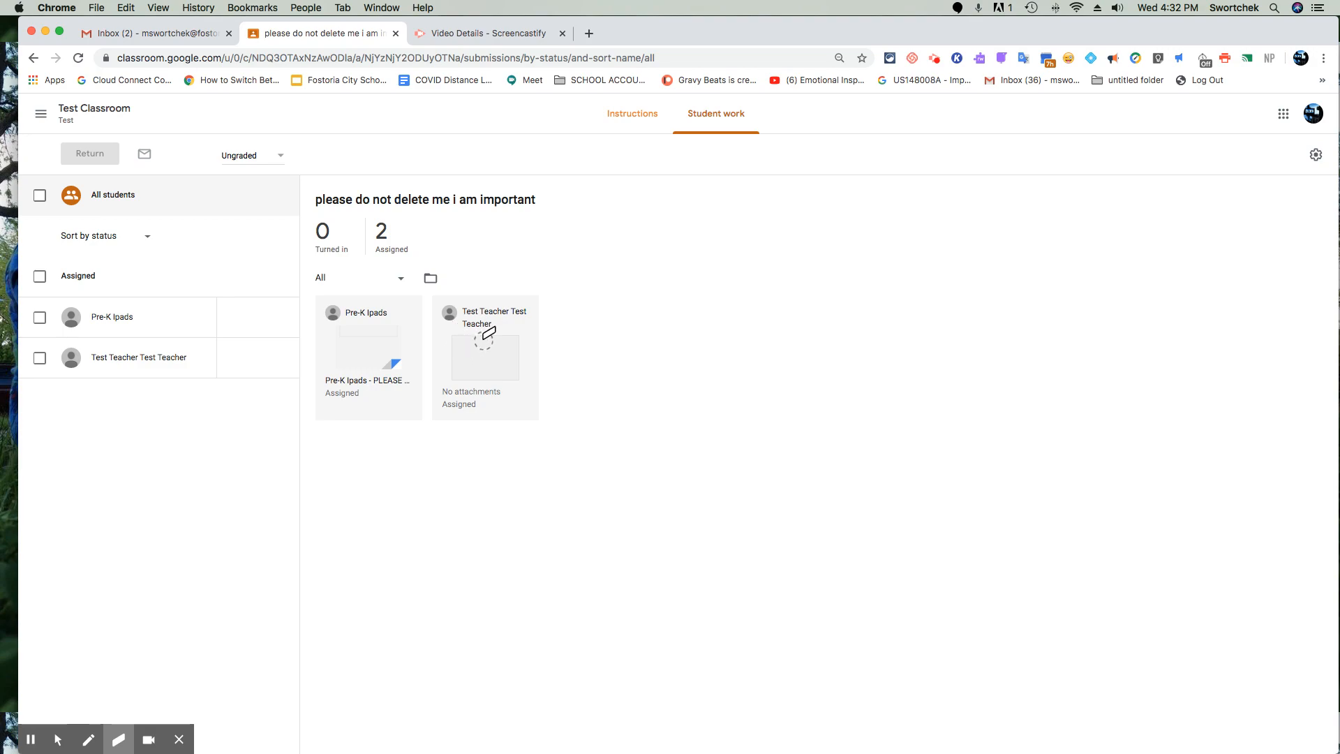
pyautogui.moveTo(486, 263)
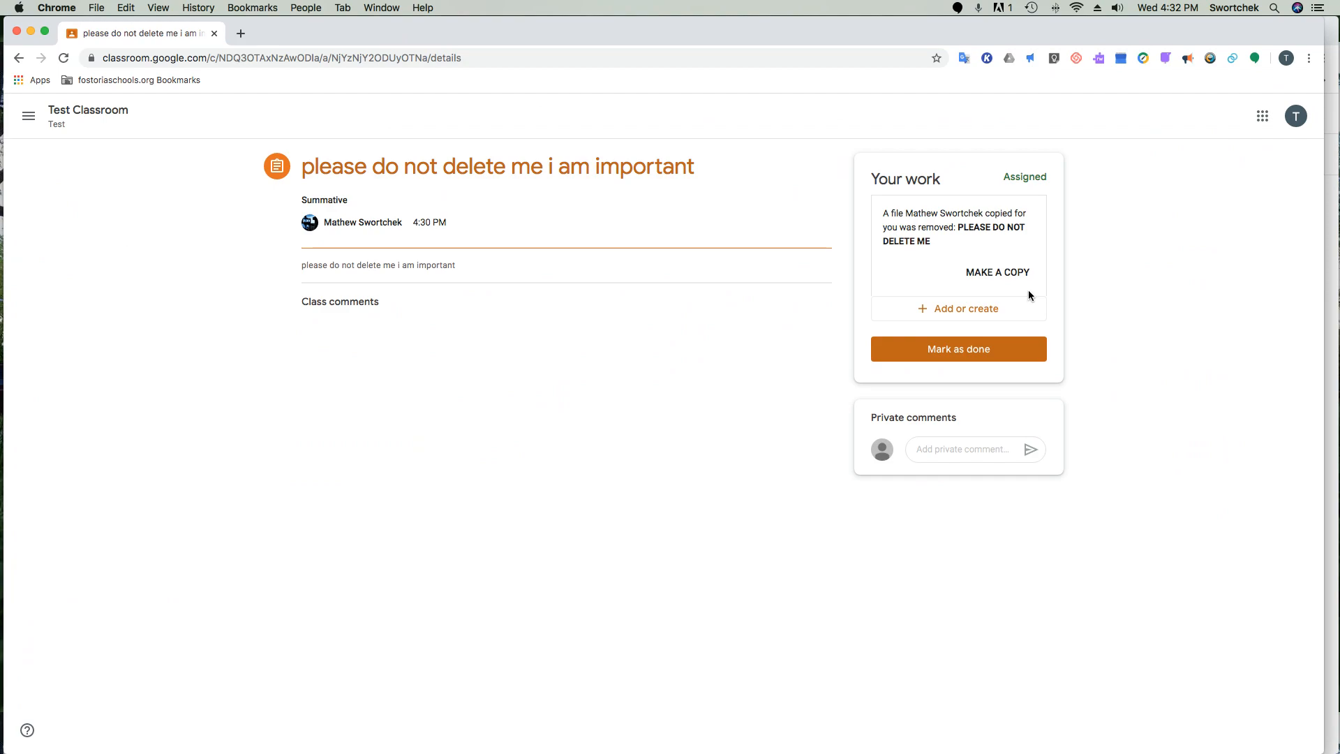
pyautogui.moveTo(185, 291)
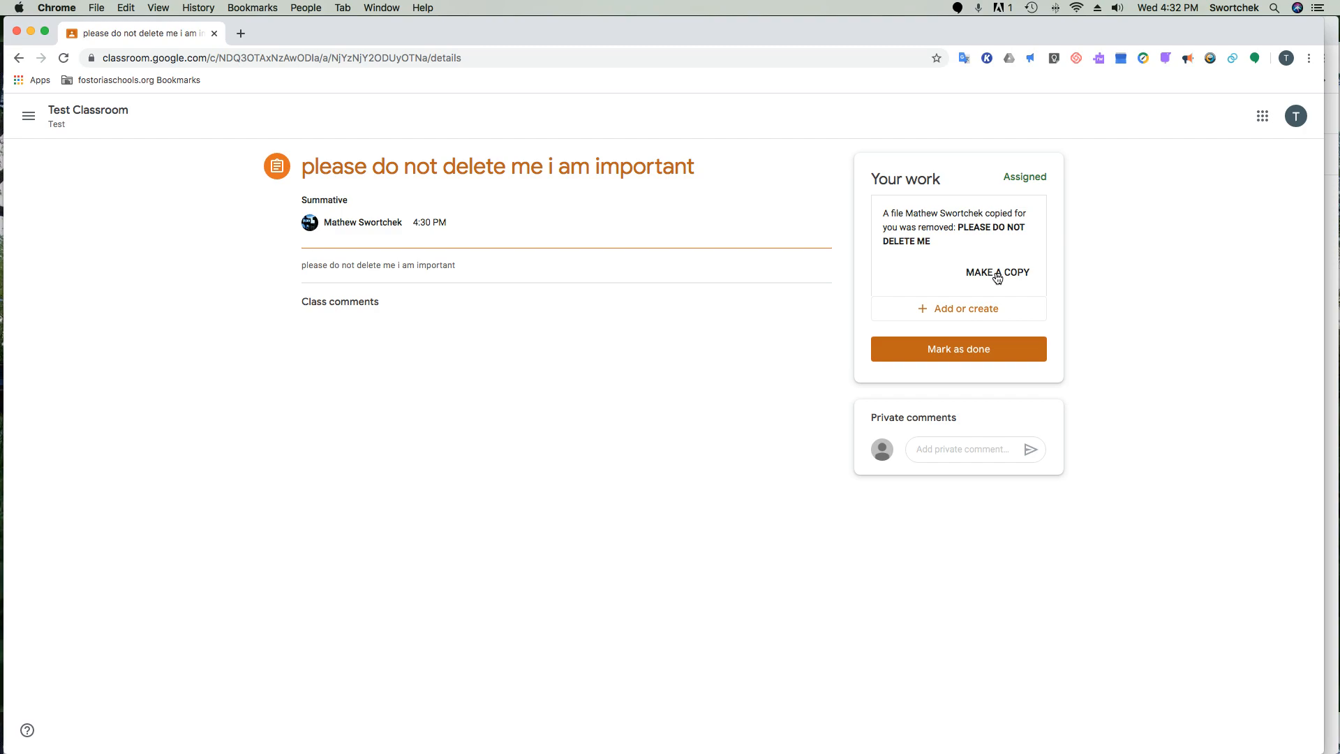
pyautogui.click(996, 272)
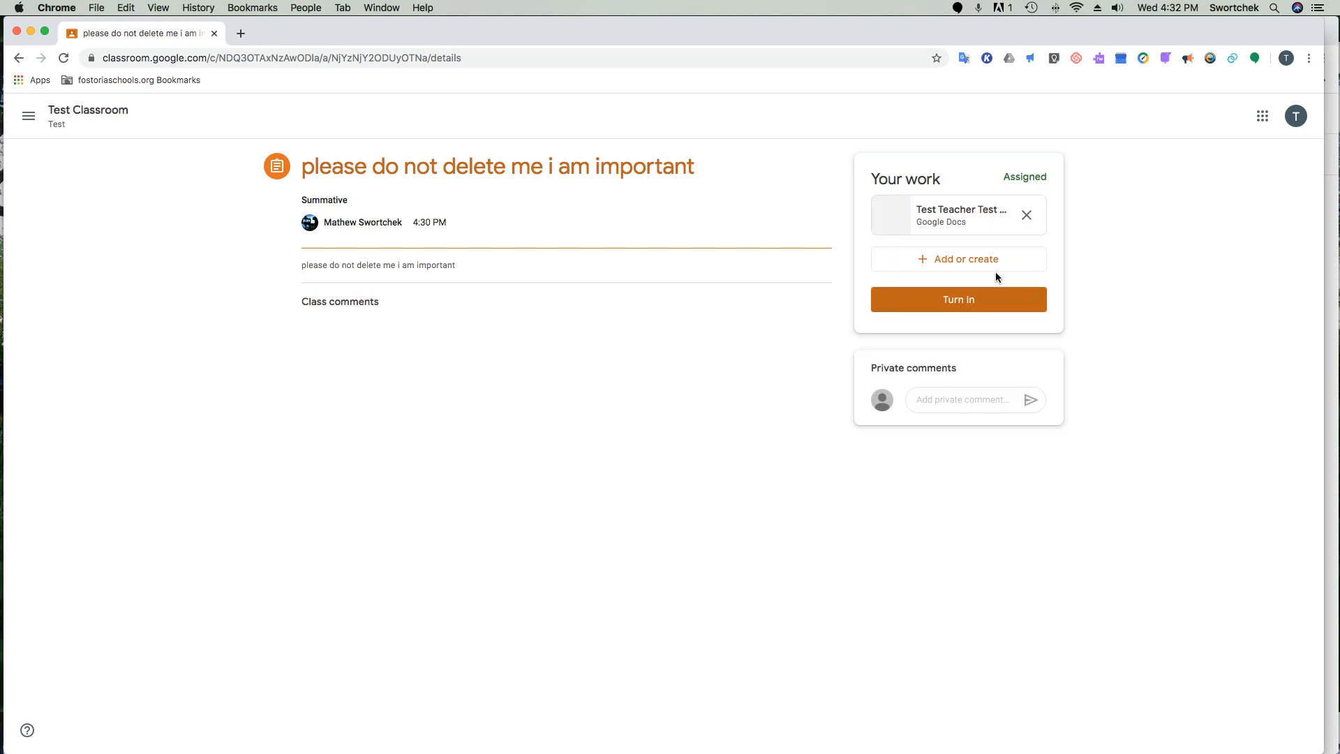
pyautogui.click(962, 215)
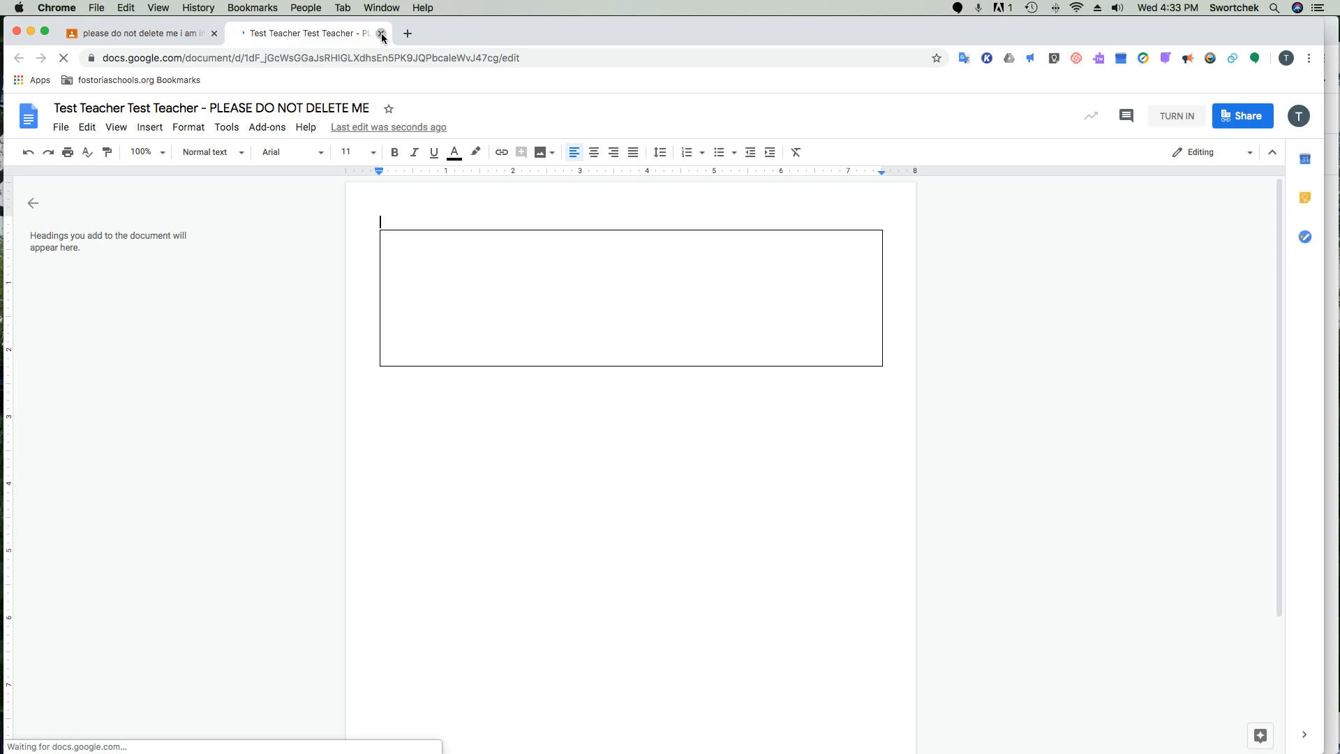
pyautogui.click(383, 33)
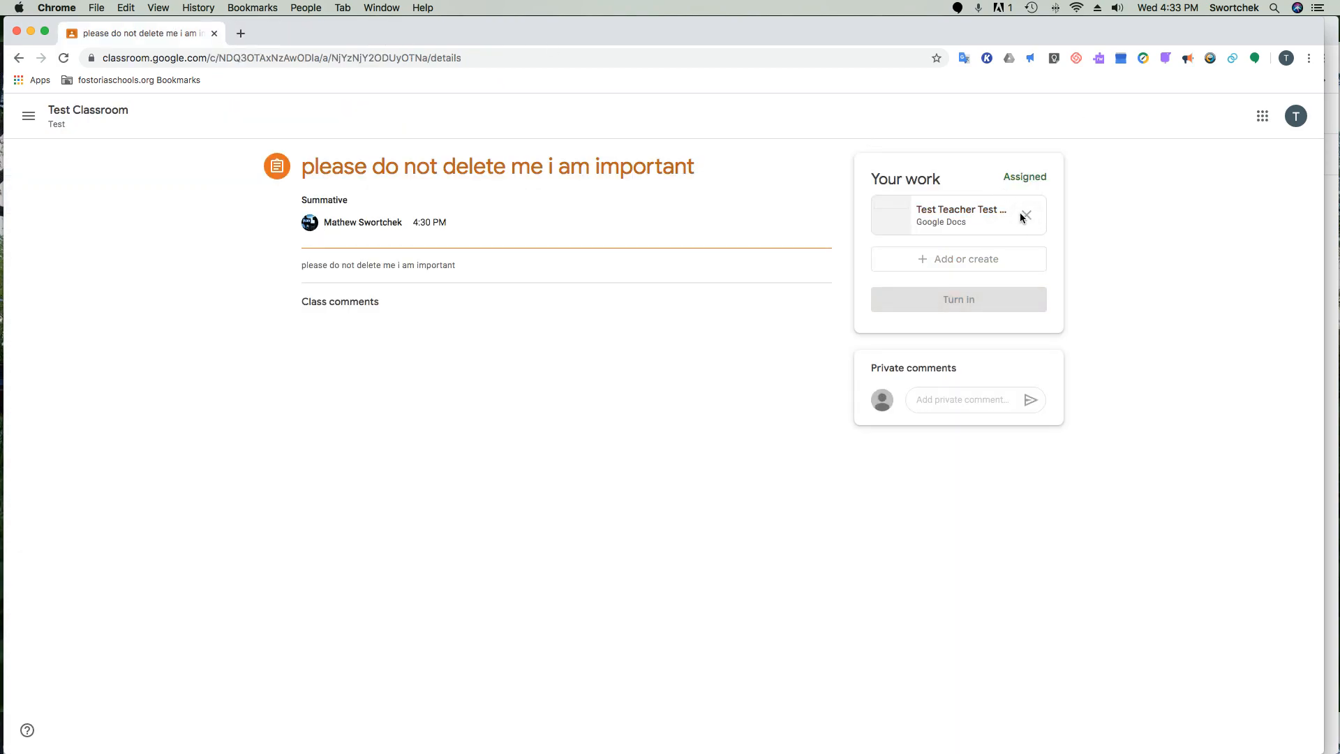
pyautogui.click(1025, 215)
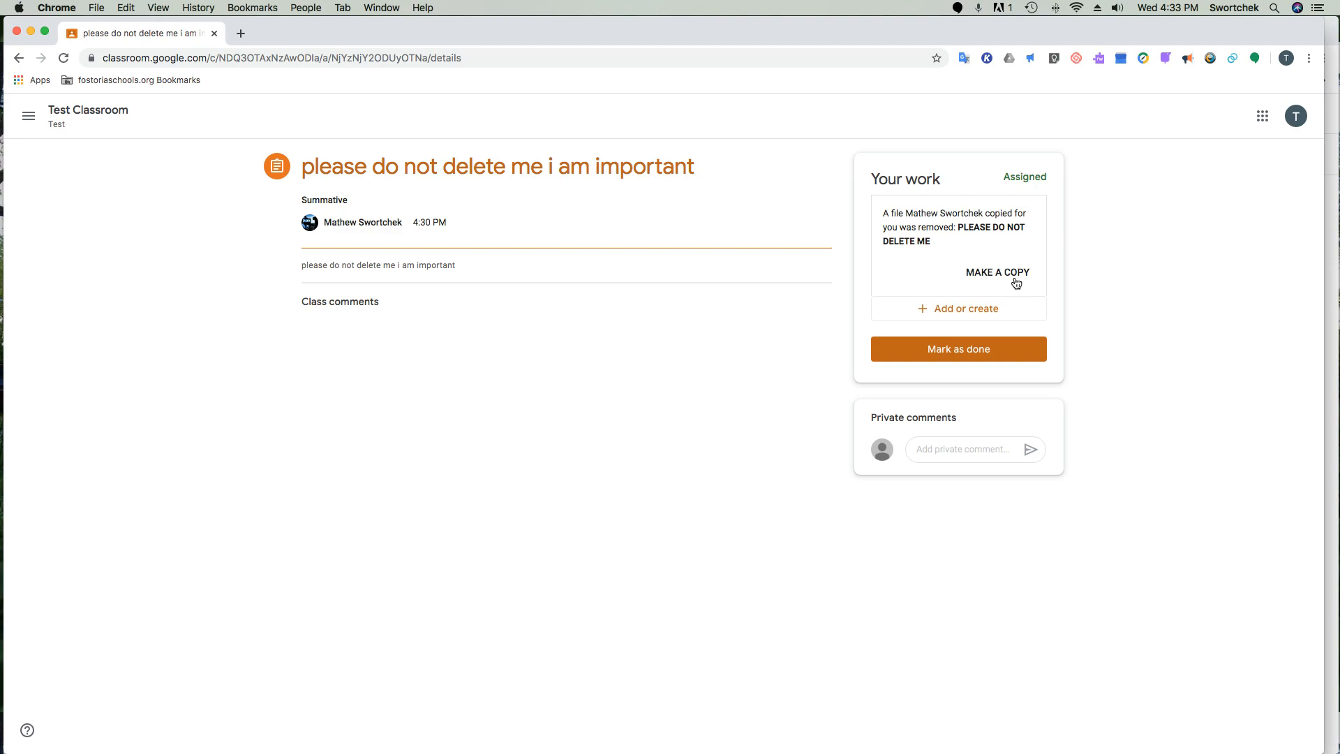
pyautogui.moveTo(970, 309)
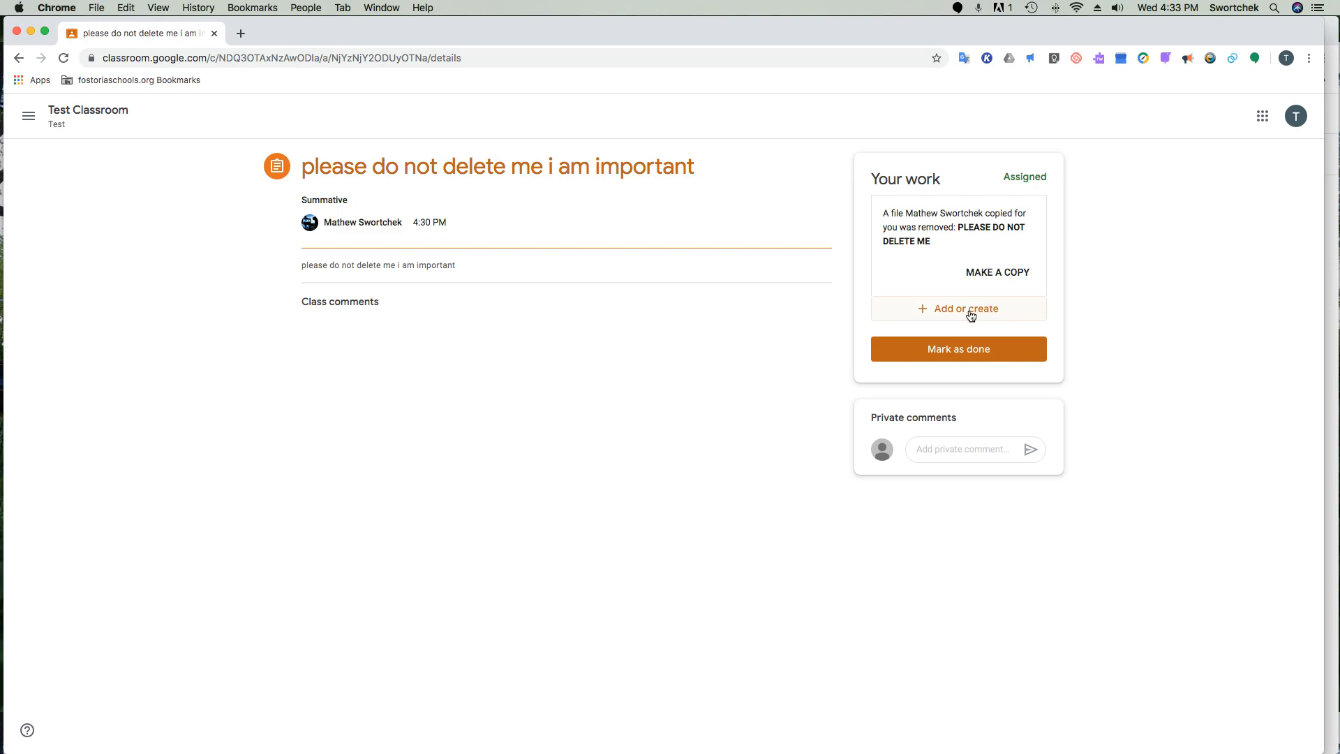
# Start adding a file from Google Drive and browse to My Drive > Classroom > Test Classroom Test
pyautogui.click(957, 309)
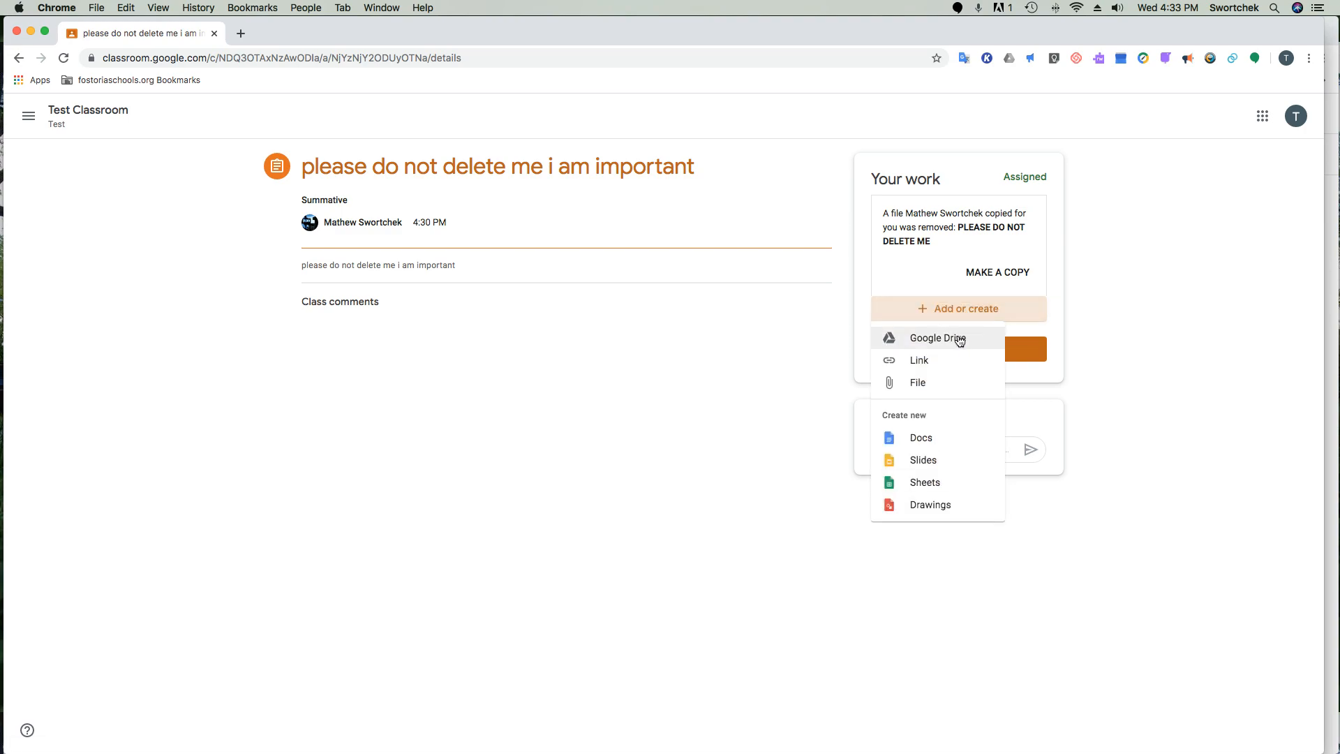
pyautogui.click(938, 338)
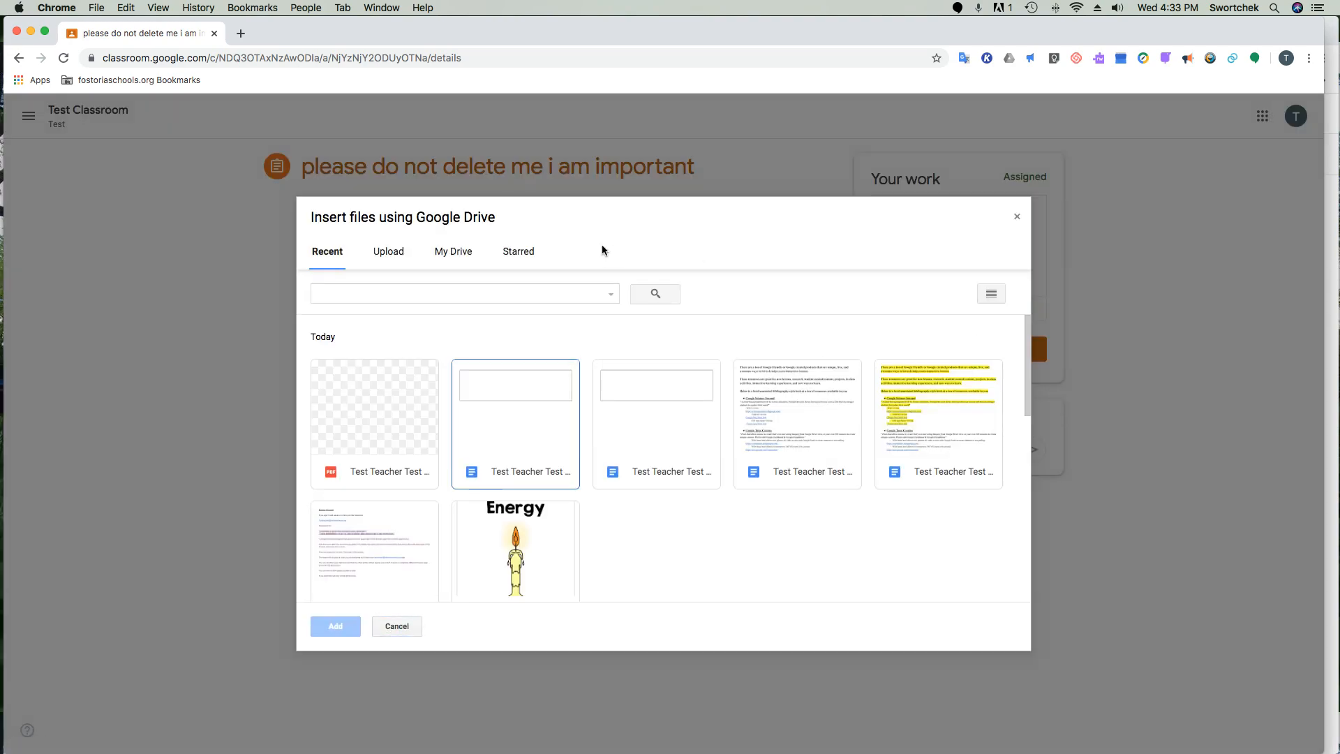
pyautogui.click(453, 251)
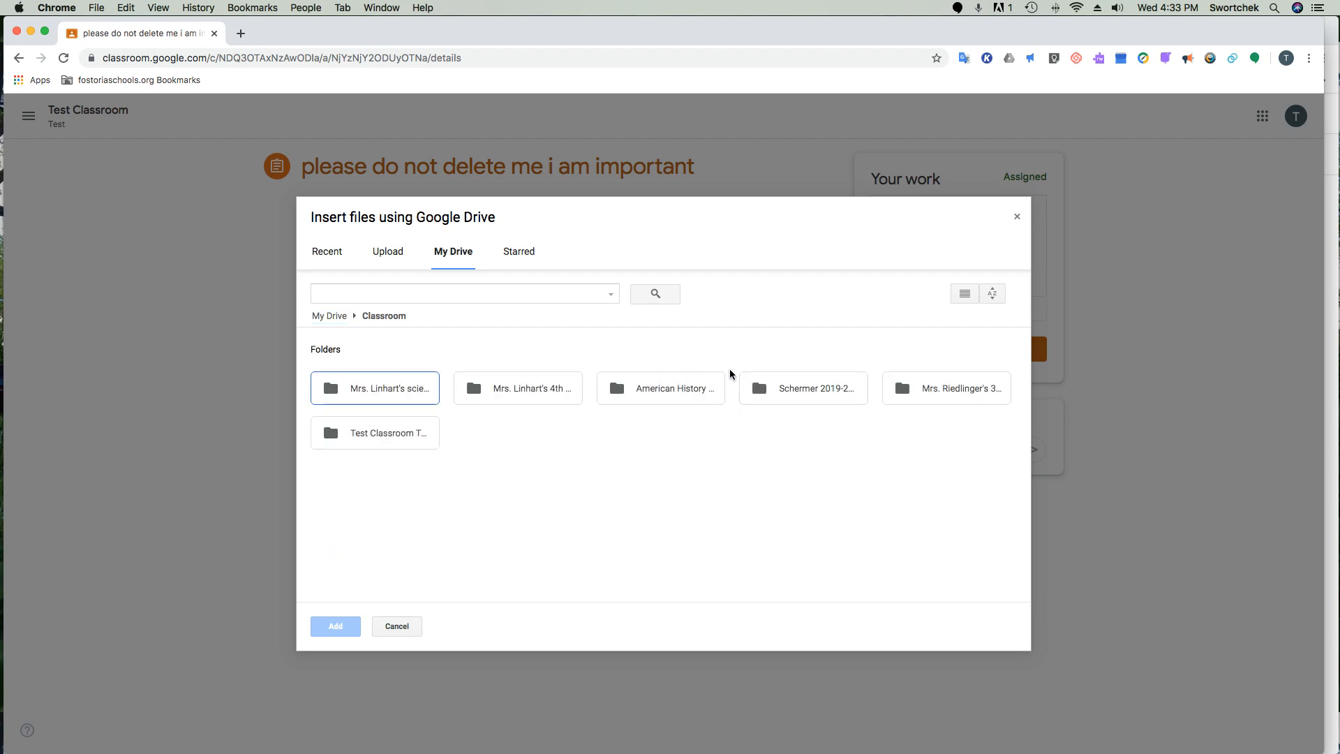
pyautogui.moveTo(420, 443)
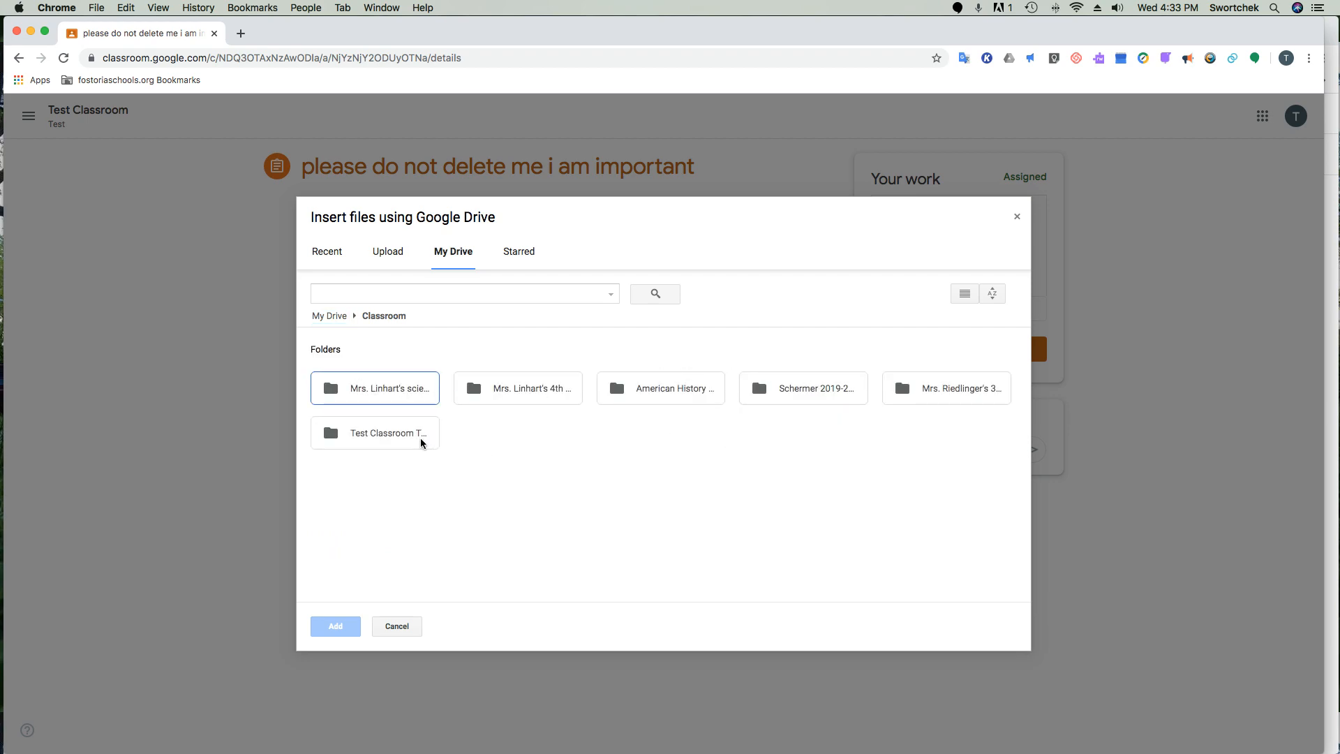
pyautogui.doubleClick(374, 433)
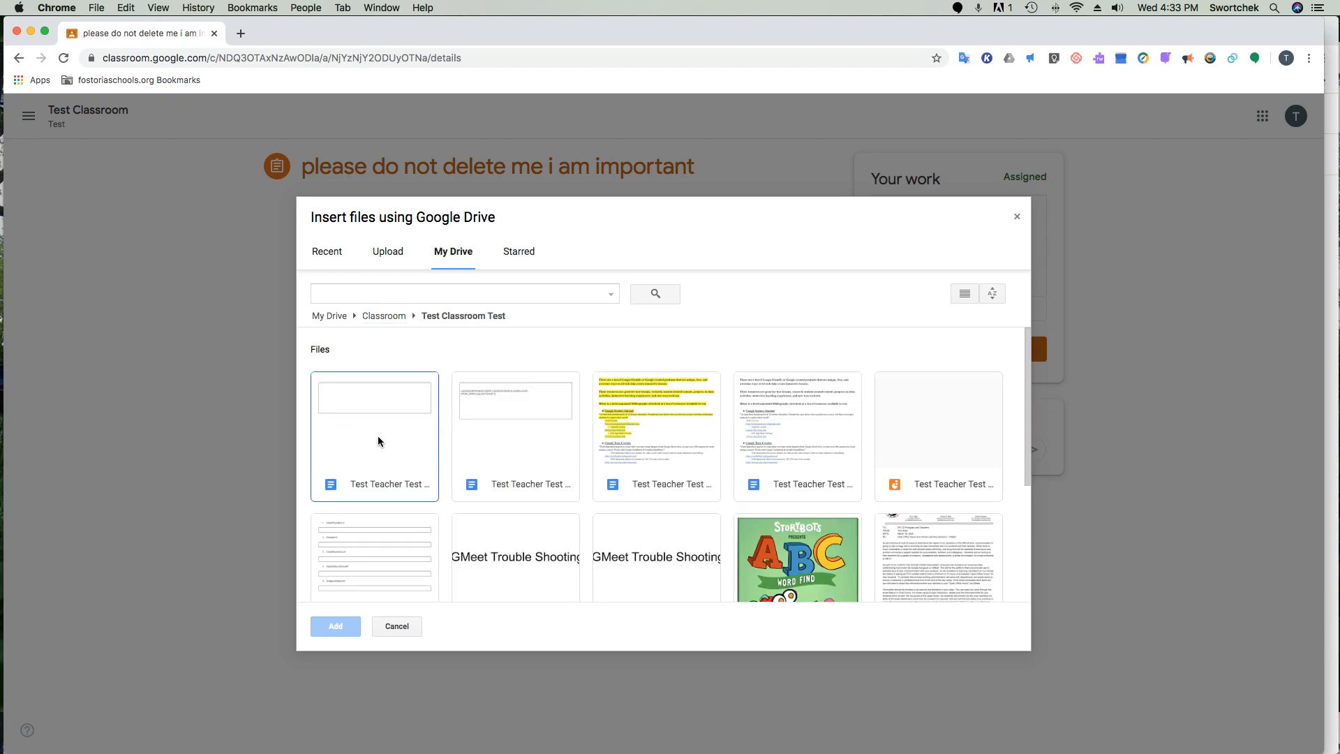
pyautogui.moveTo(706, 566)
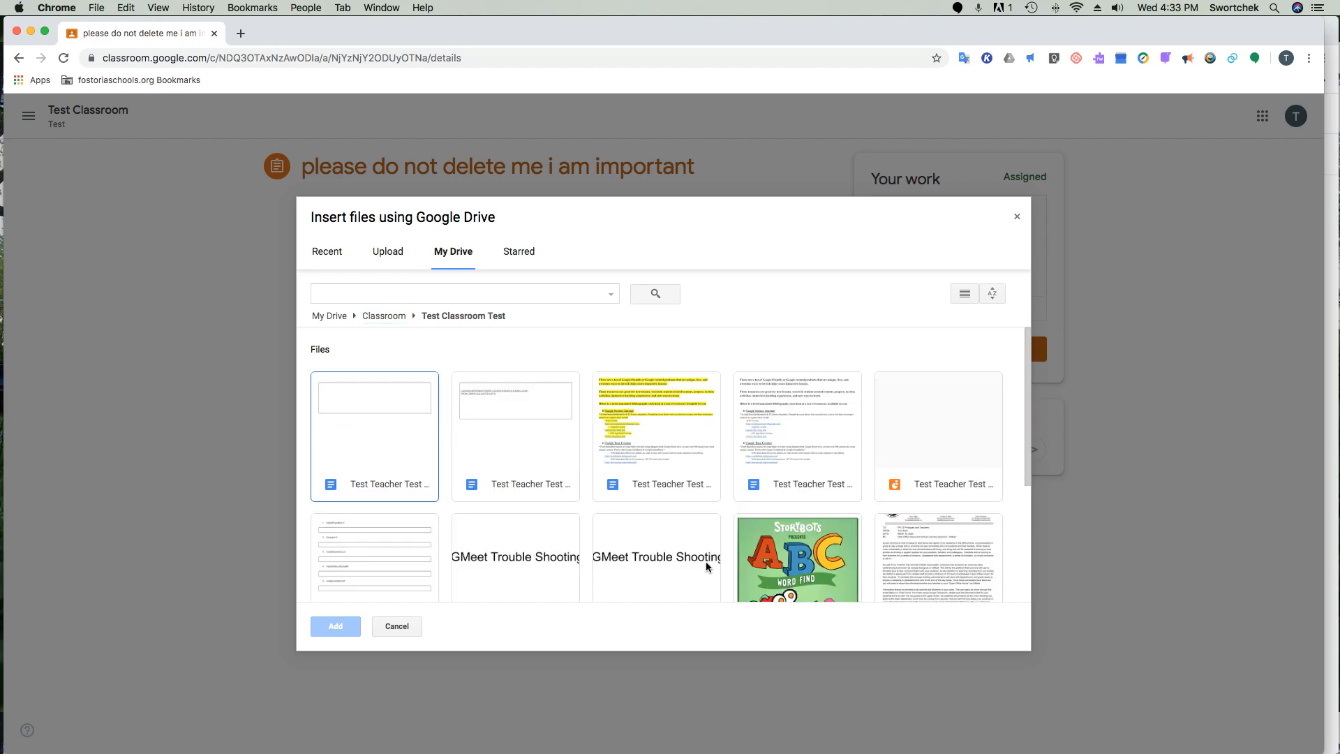
pyautogui.scroll(3)
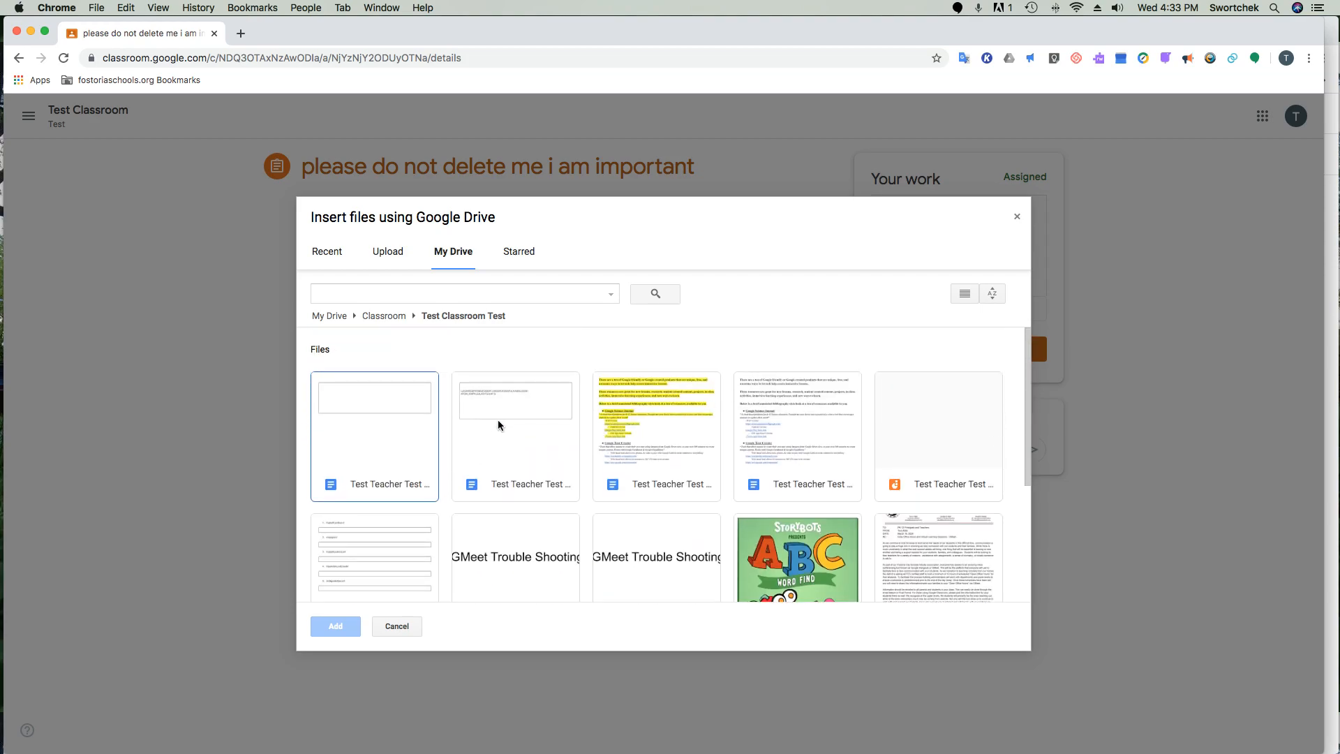
# Attach the PLEASE DO NOT DELETE ME document to the work and view it
pyautogui.click(515, 483)
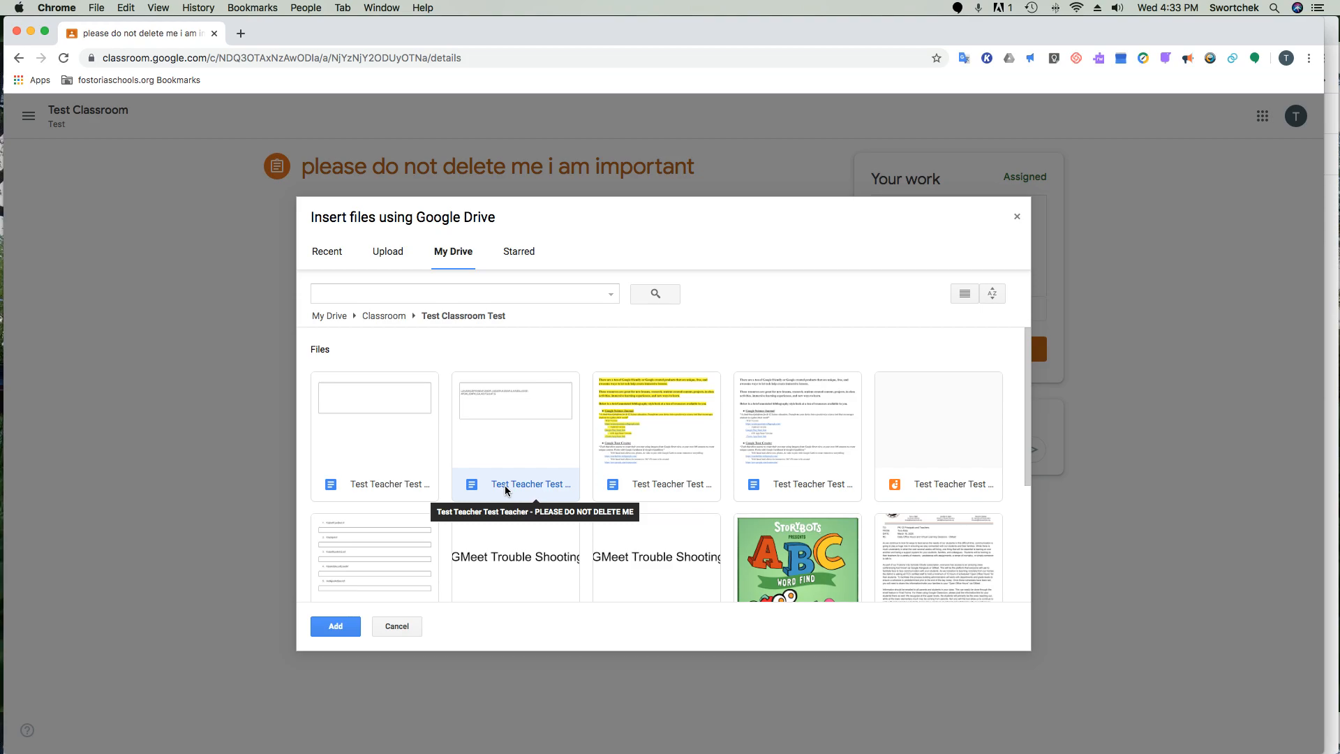
pyautogui.click(335, 625)
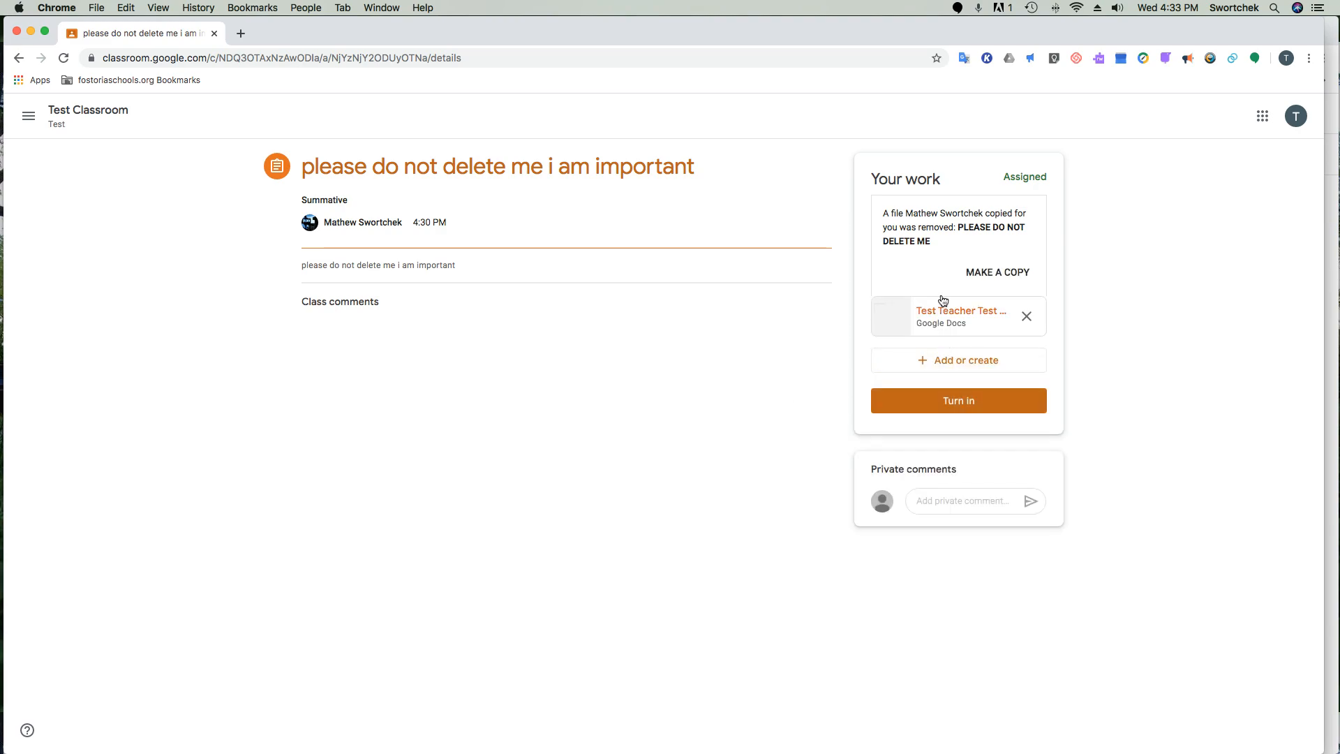
pyautogui.click(960, 310)
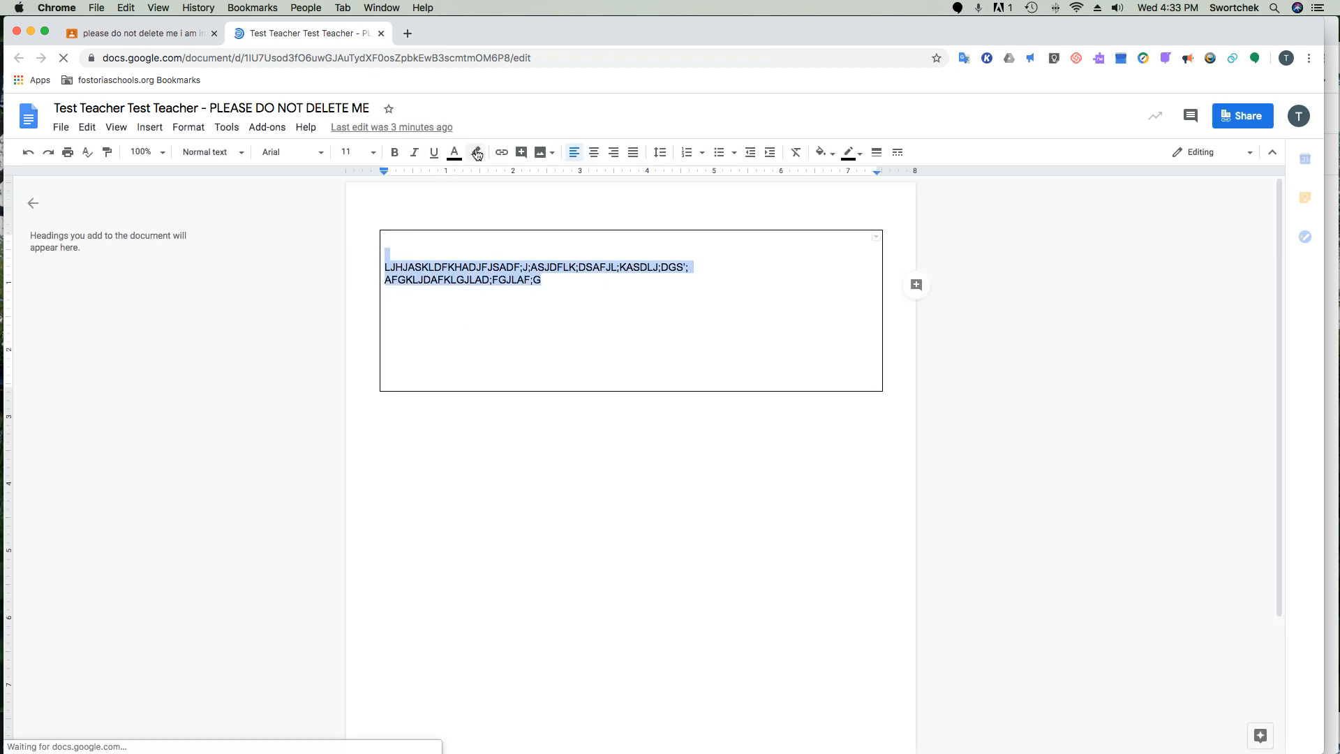
# Return from the Google Docs tab to the Classroom assignment showing Your work with the doc attached
pyautogui.click(476, 153)
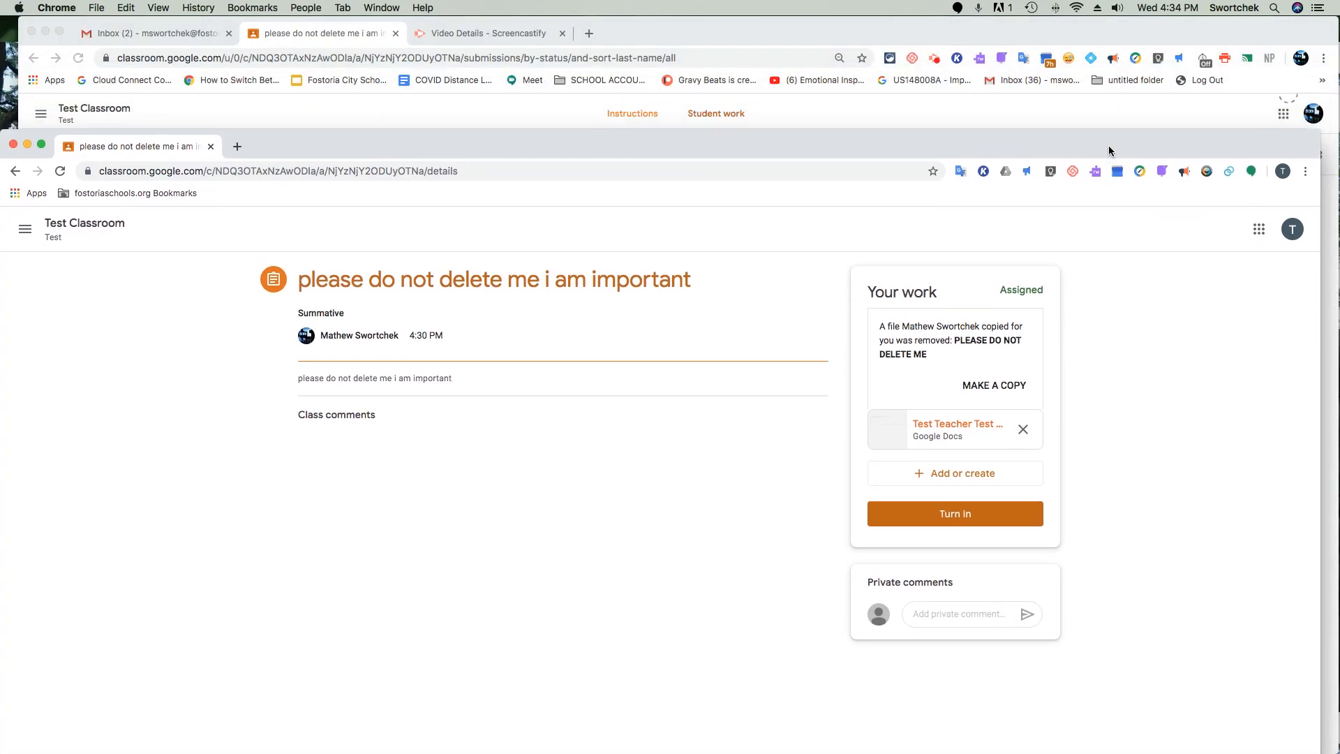
pyautogui.click(713, 113)
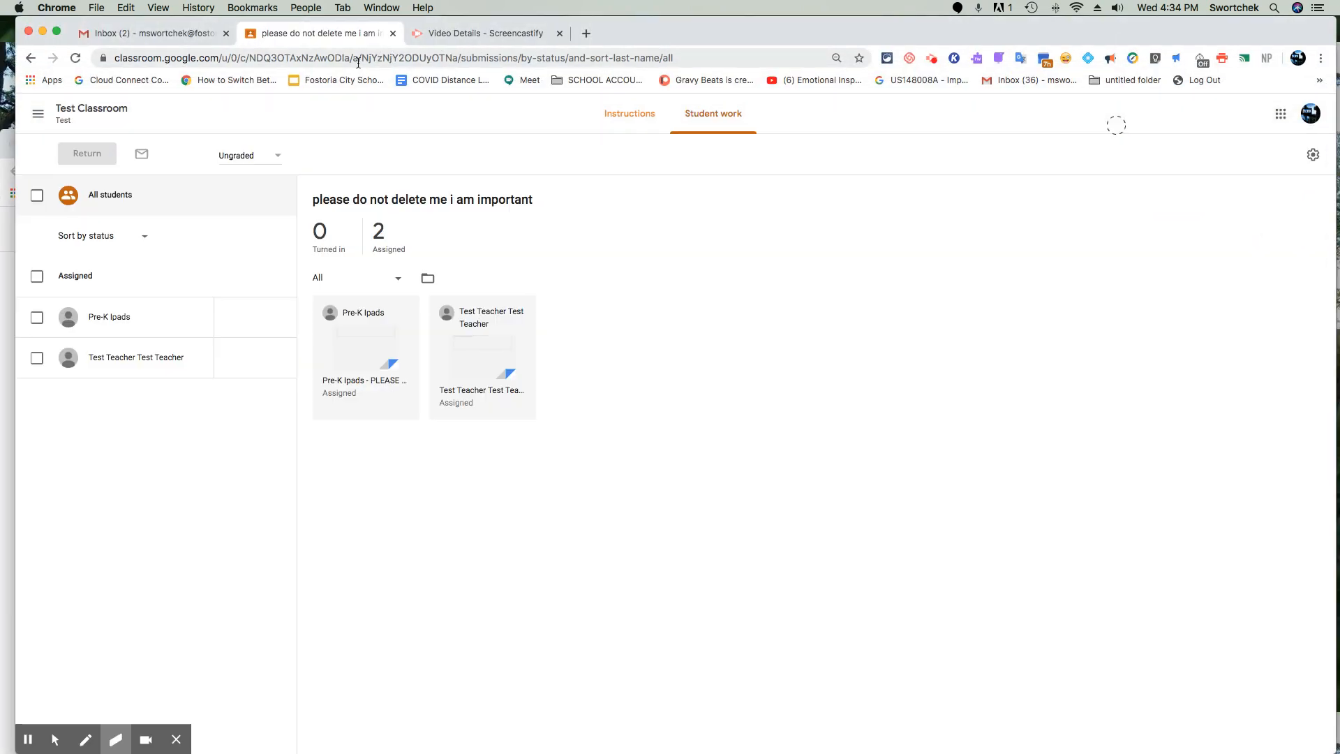
pyautogui.click(76, 58)
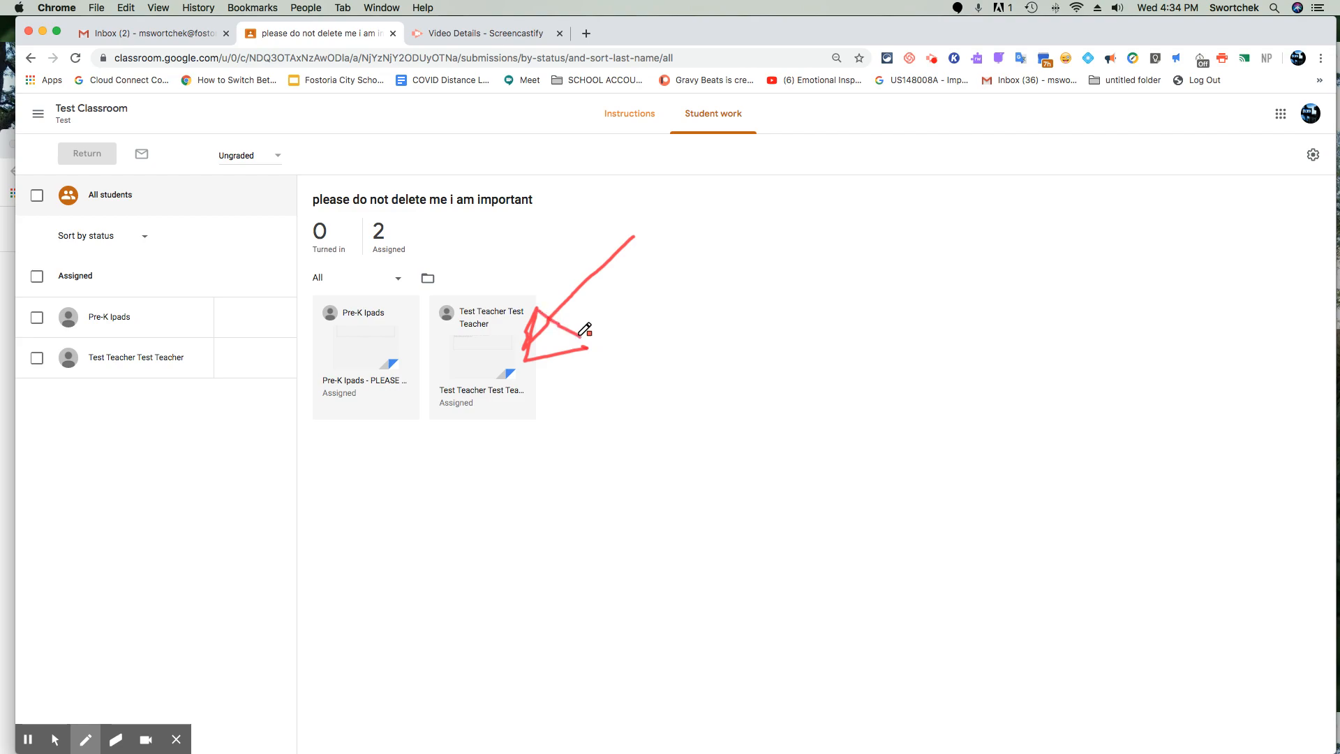
pyautogui.moveTo(595, 334)
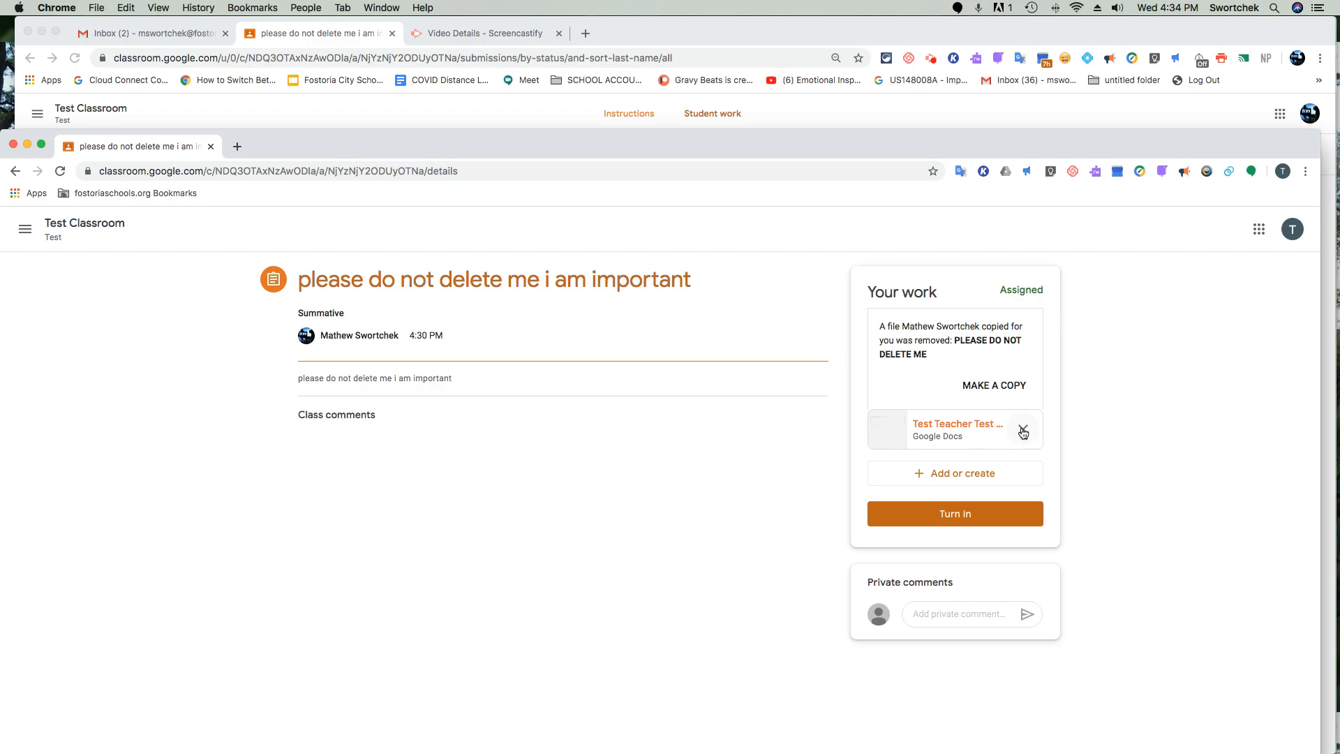
pyautogui.click(954, 473)
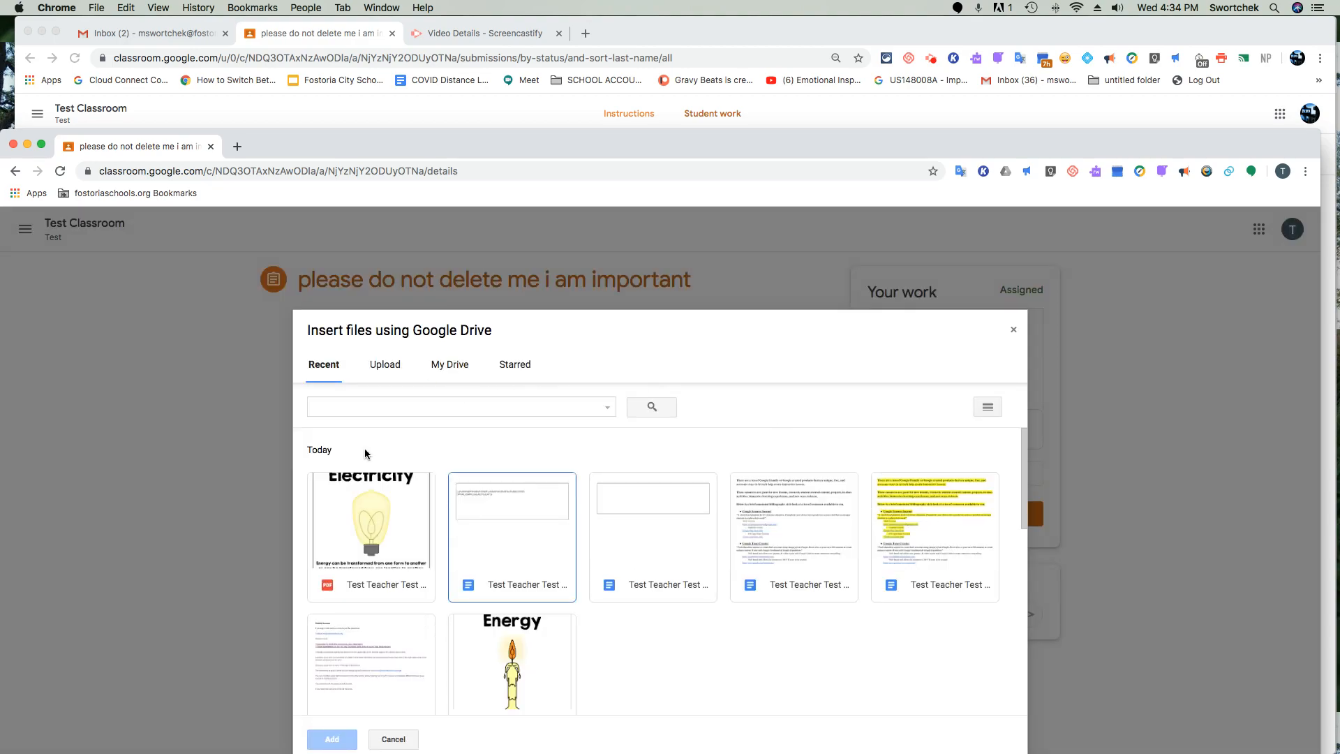
pyautogui.click(449, 365)
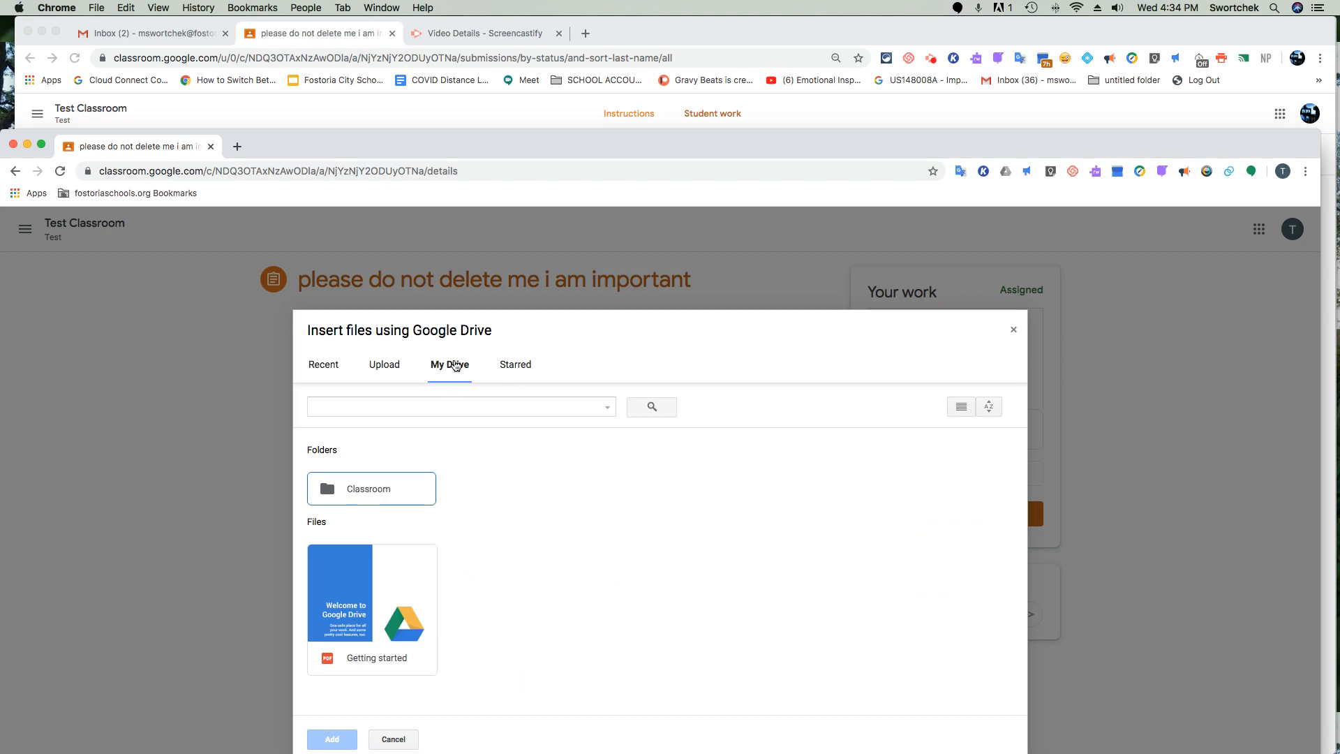
pyautogui.doubleClick(371, 488)
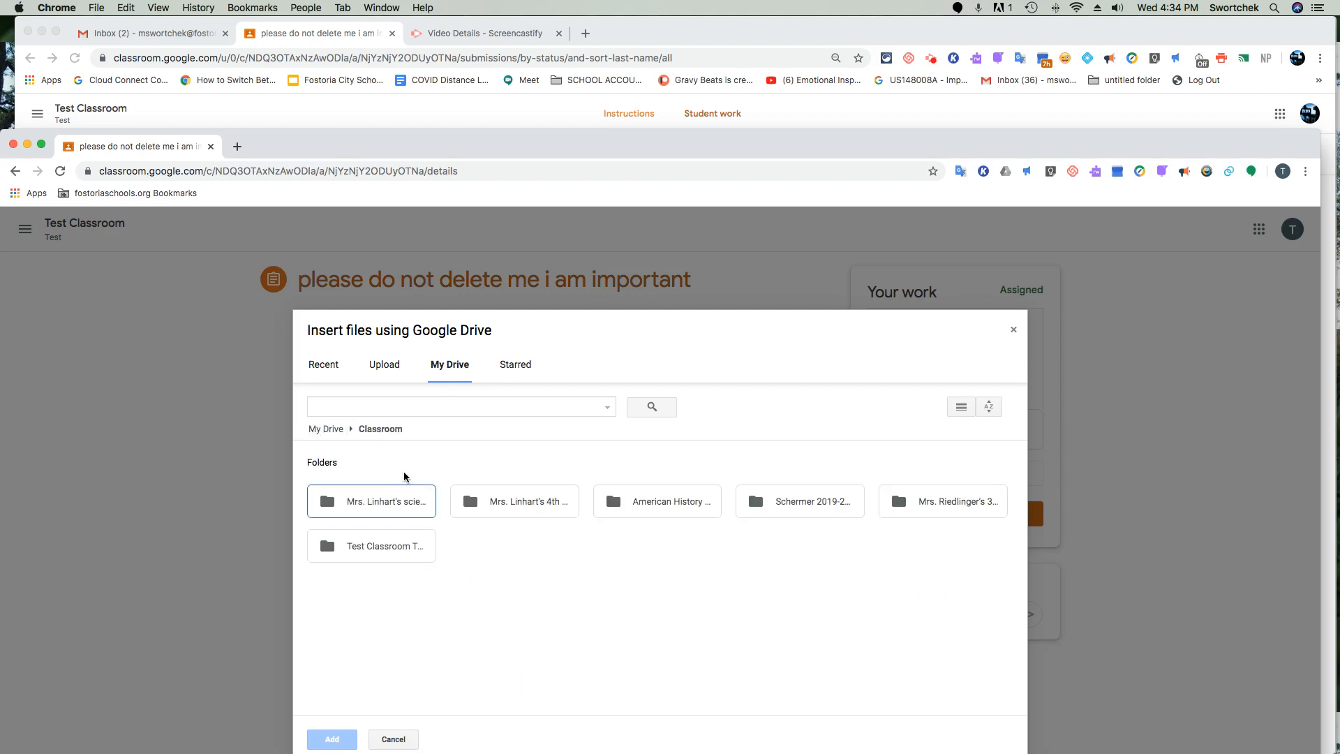
pyautogui.doubleClick(372, 546)
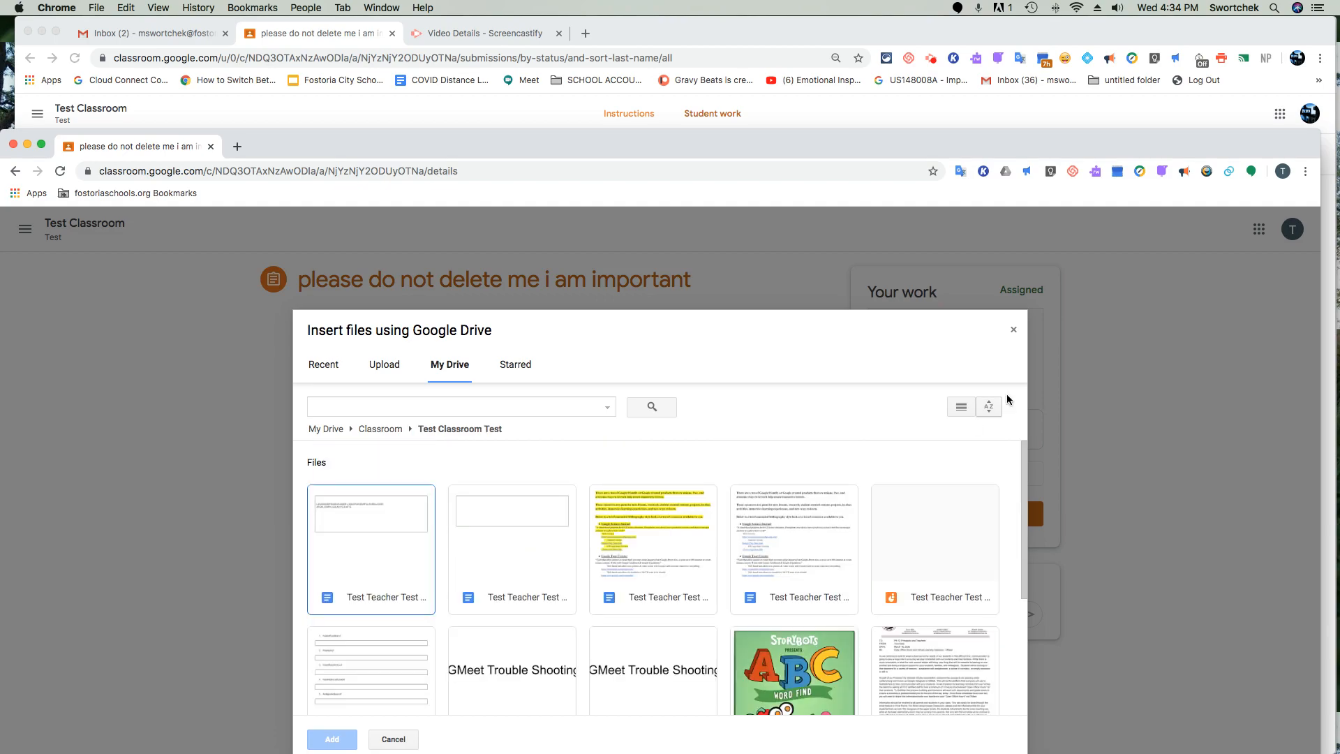
pyautogui.moveTo(1015, 330)
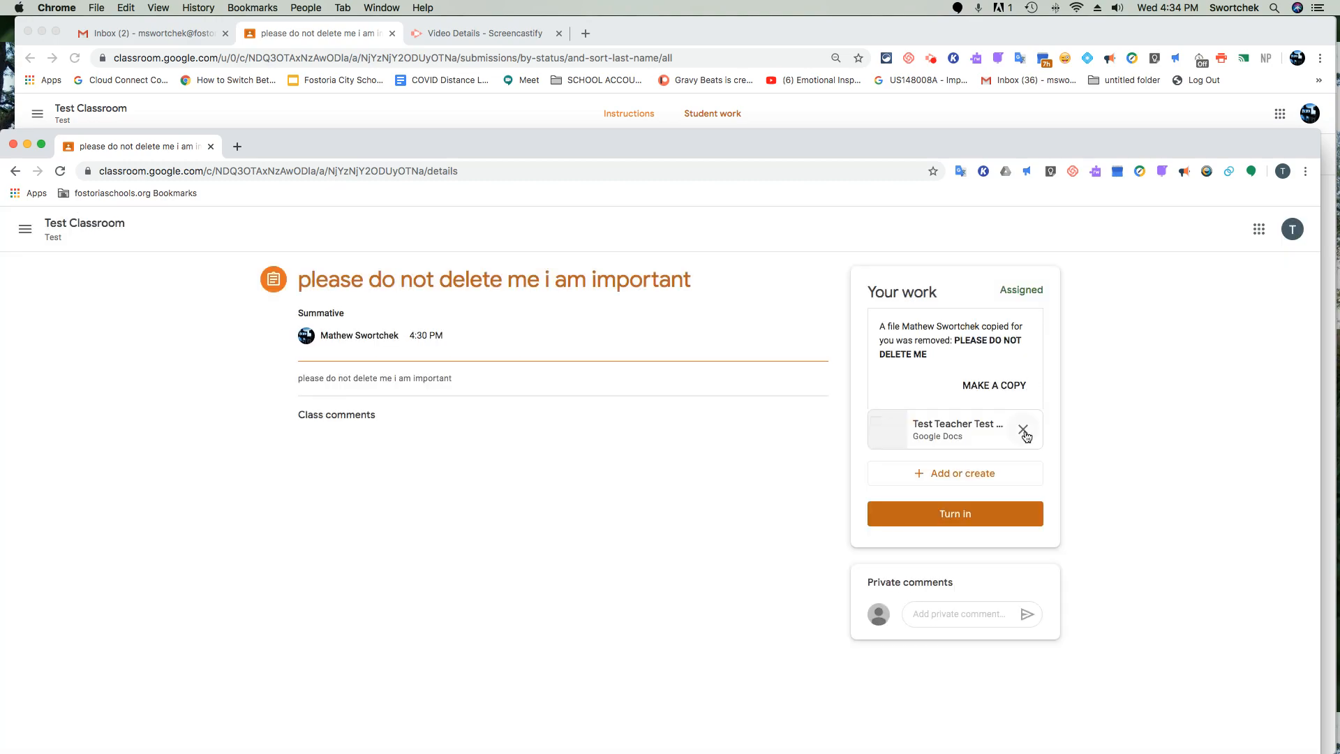
pyautogui.moveTo(1018, 420)
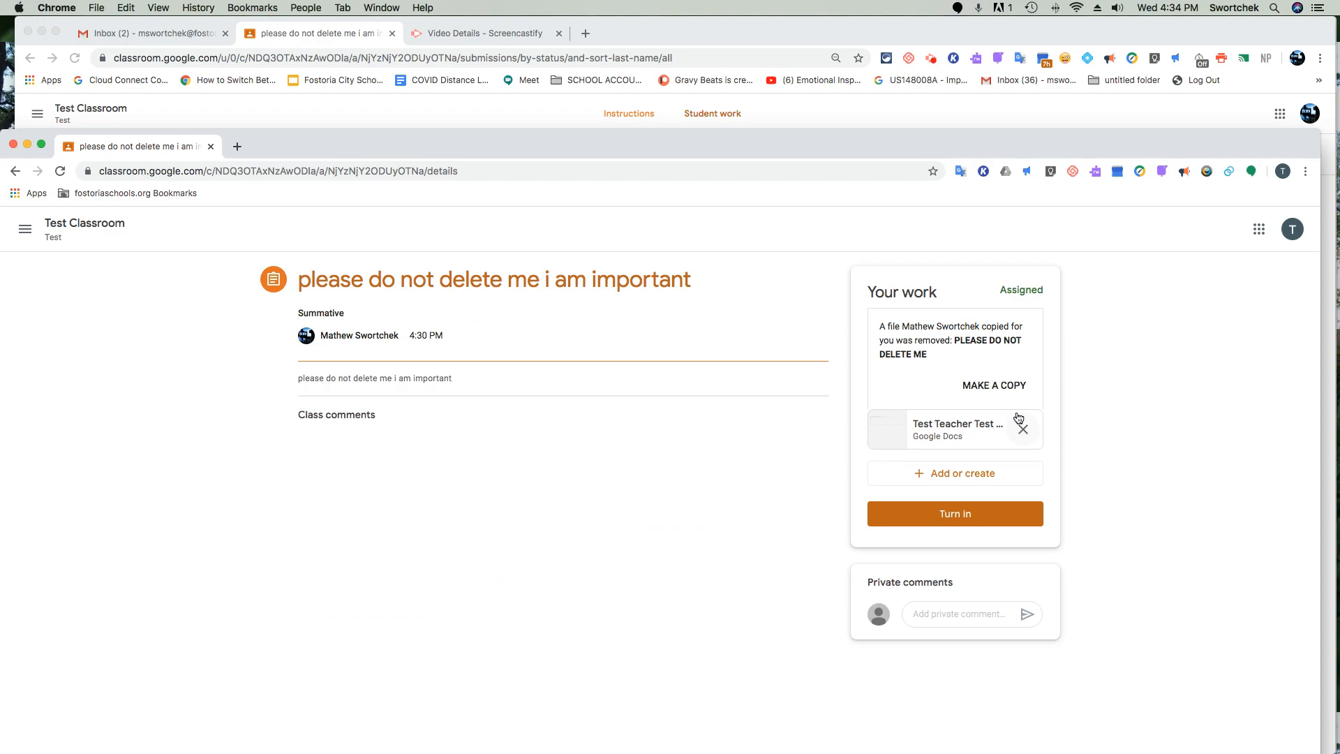
pyautogui.moveTo(1002, 391)
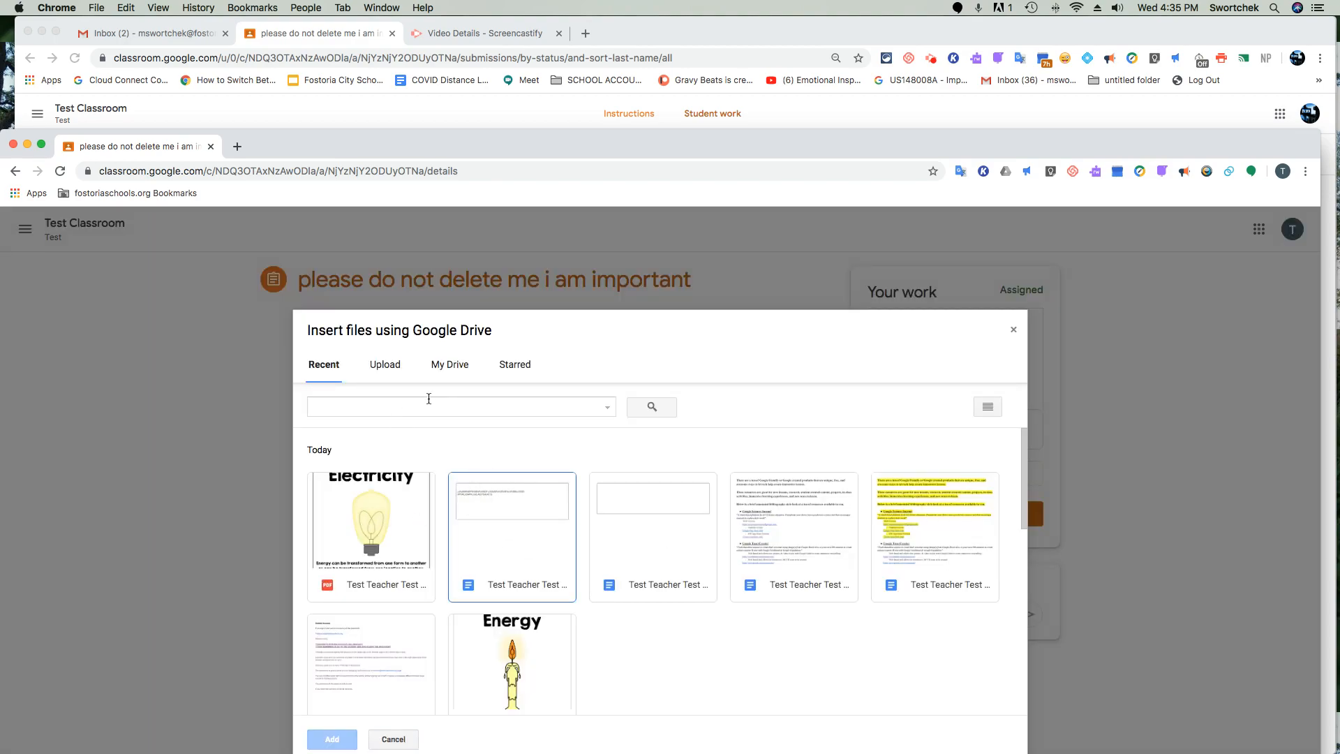
# Browse My Drive > Classroom in the Drive picker, cancel it, and switch to the teacher's Student work view
pyautogui.click(450, 364)
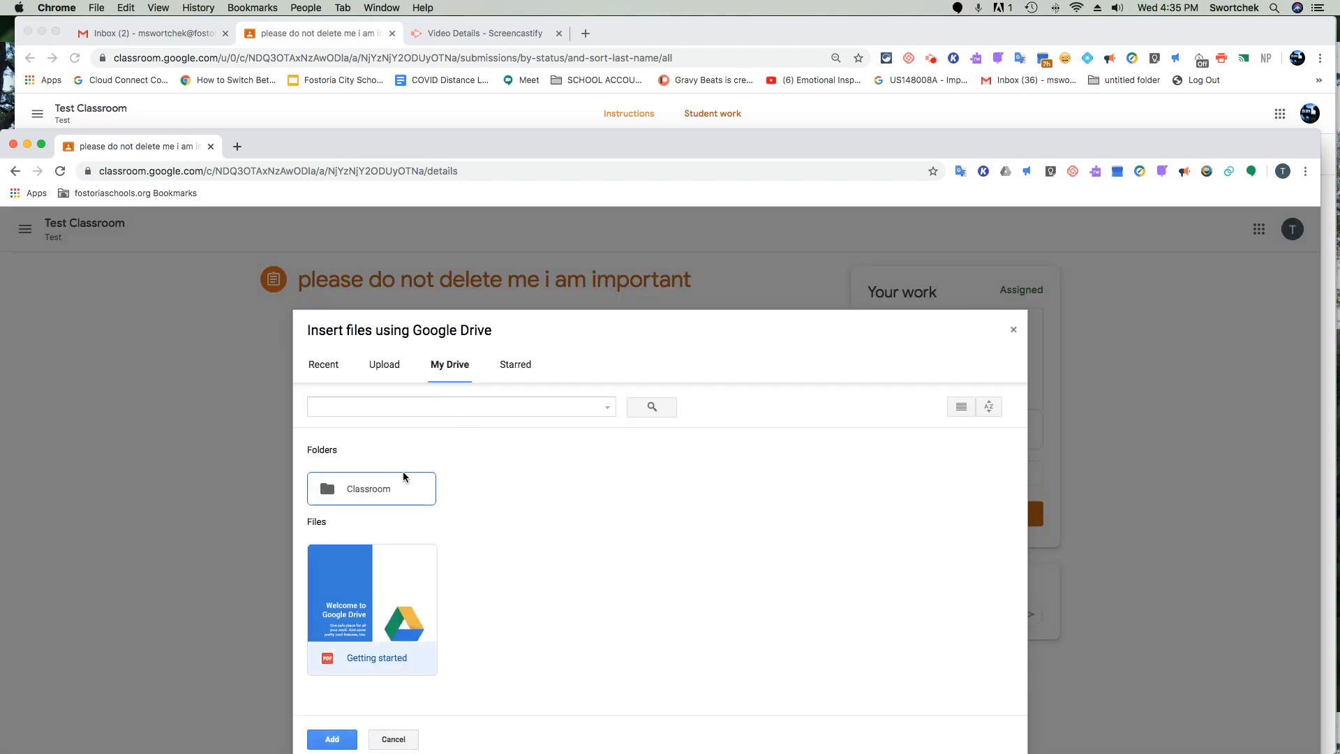
pyautogui.doubleClick(369, 488)
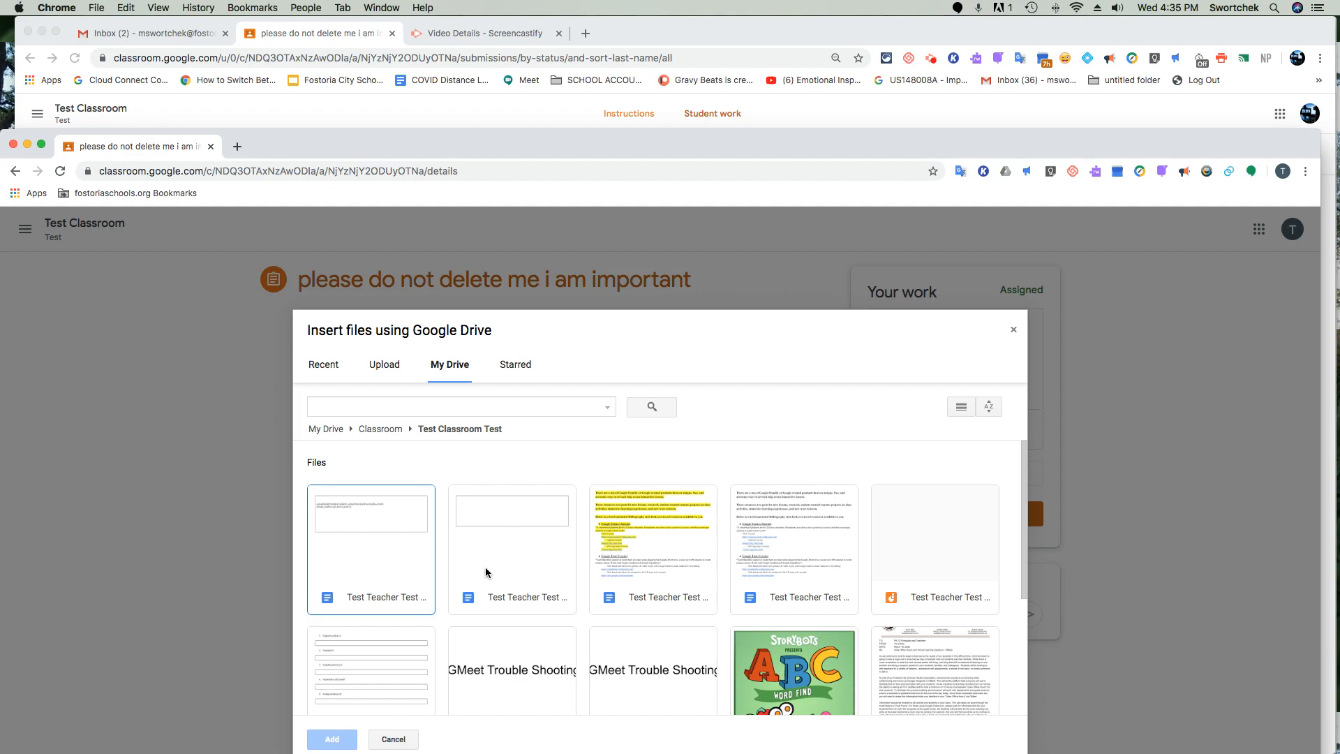
pyautogui.moveTo(510, 556)
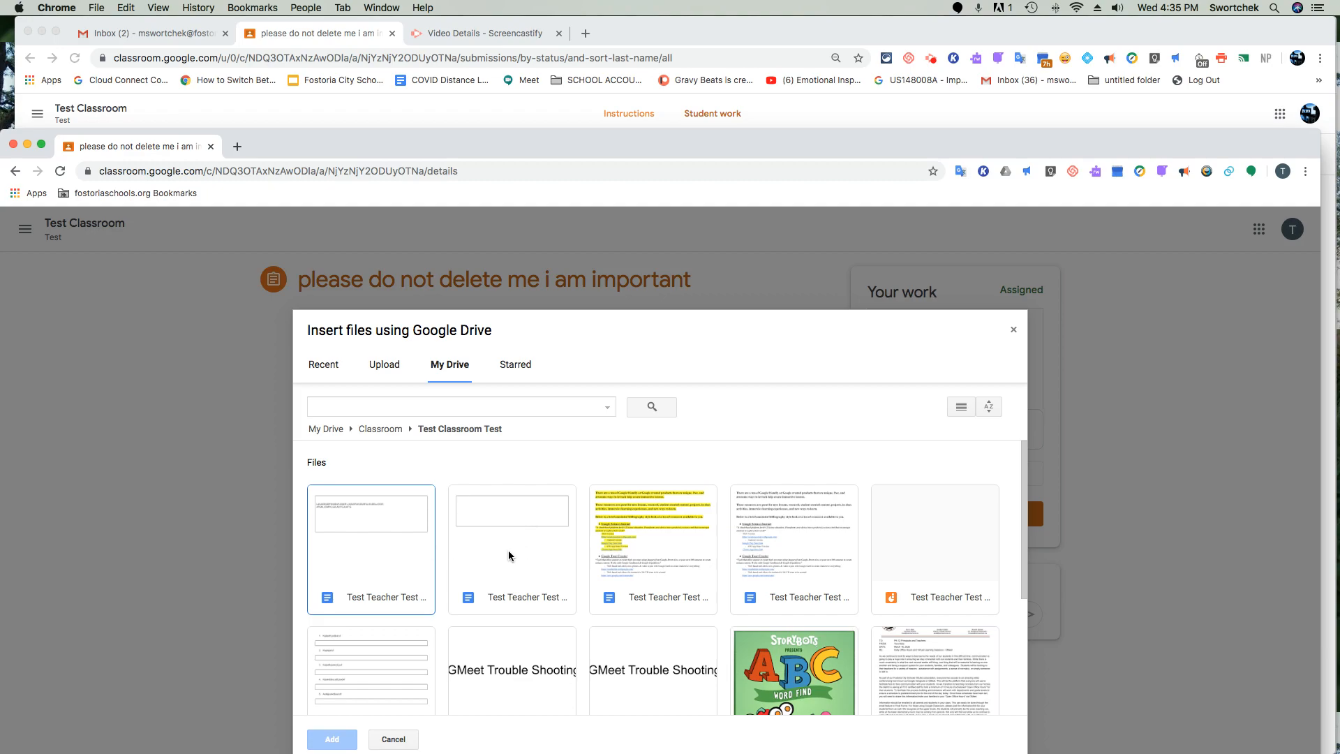
pyautogui.moveTo(690, 672)
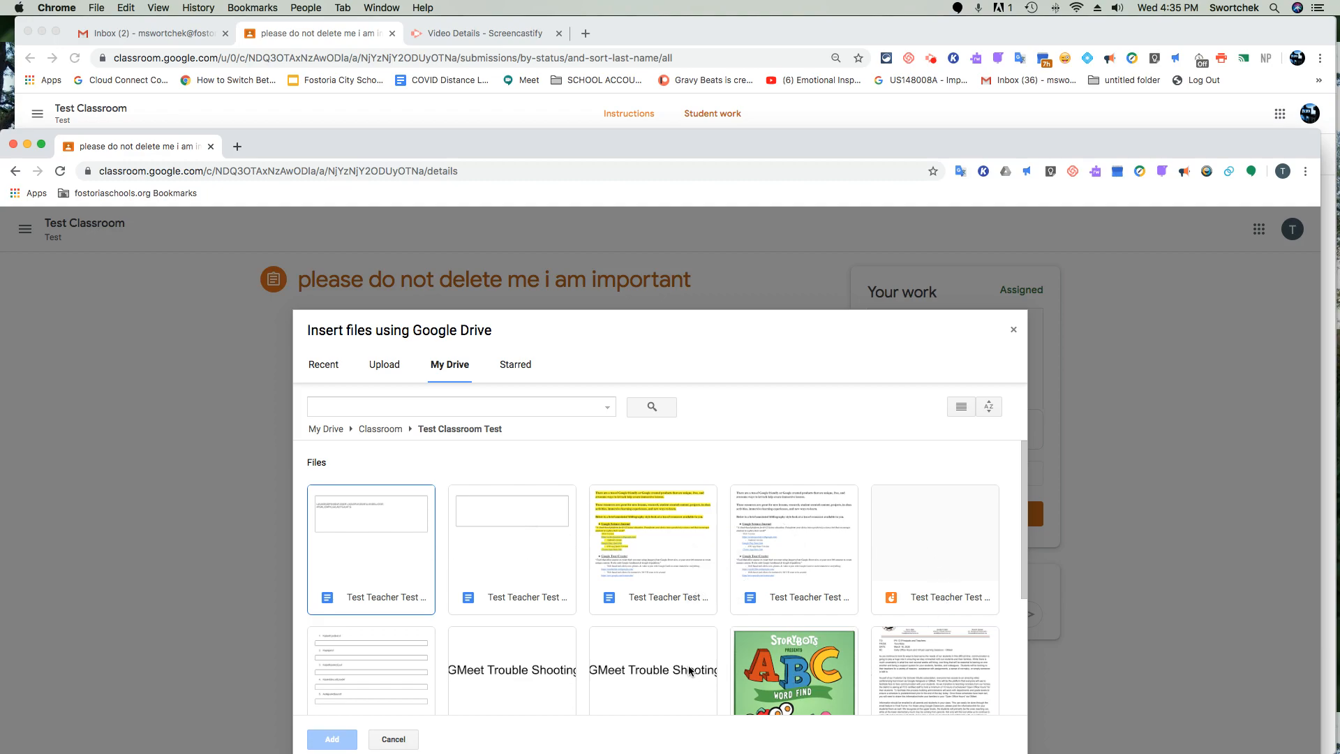
pyautogui.click(333, 739)
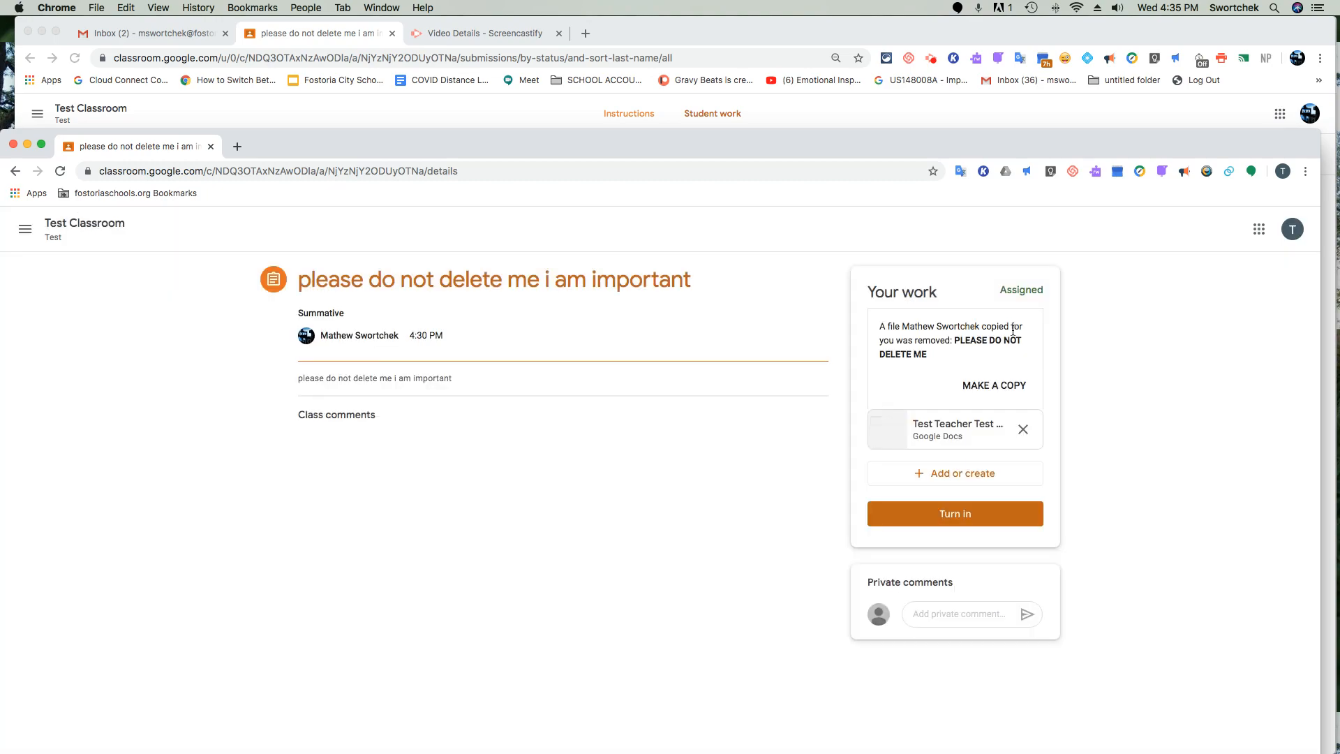
pyautogui.click(713, 113)
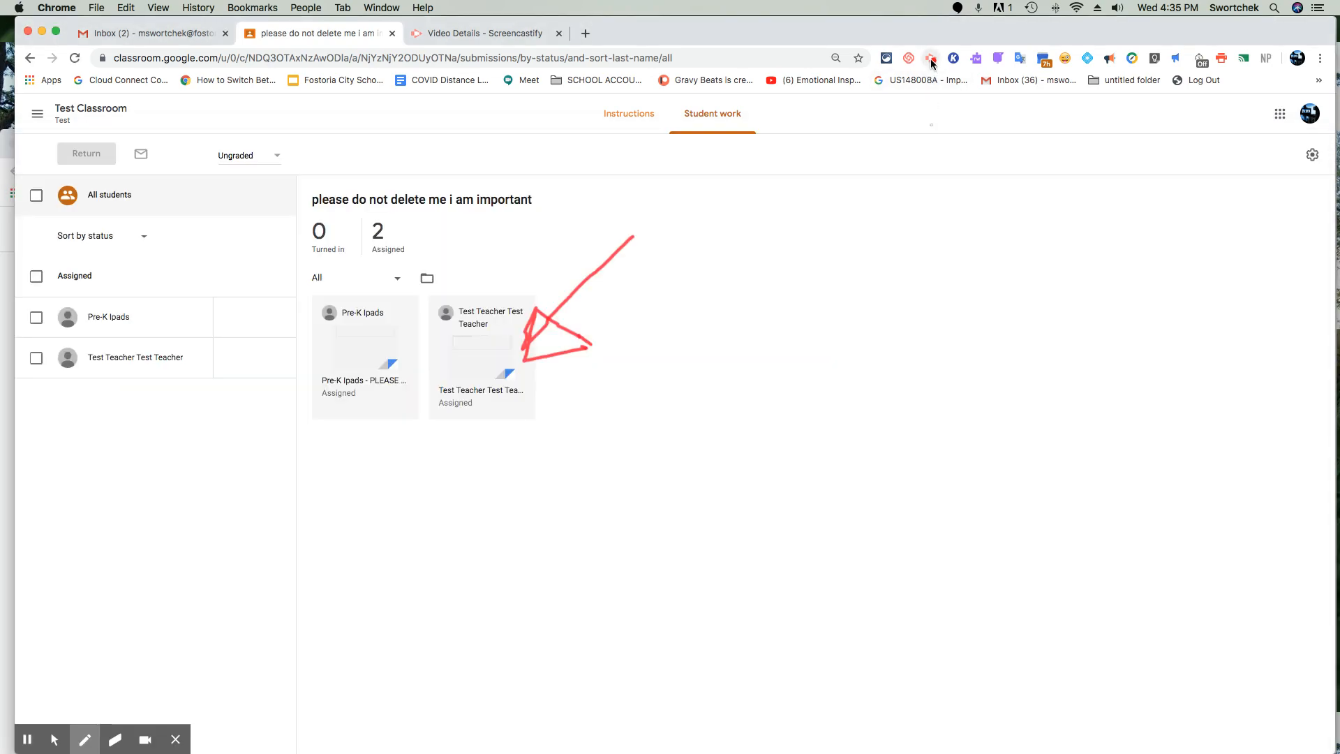